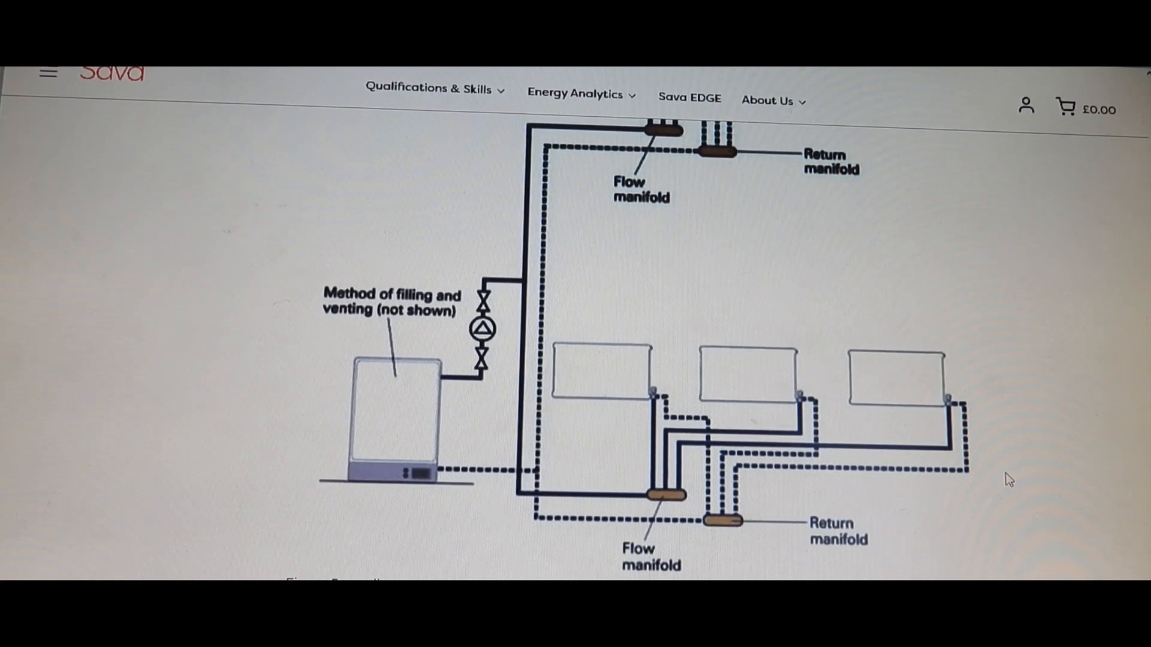
mouse_move(452, 402)
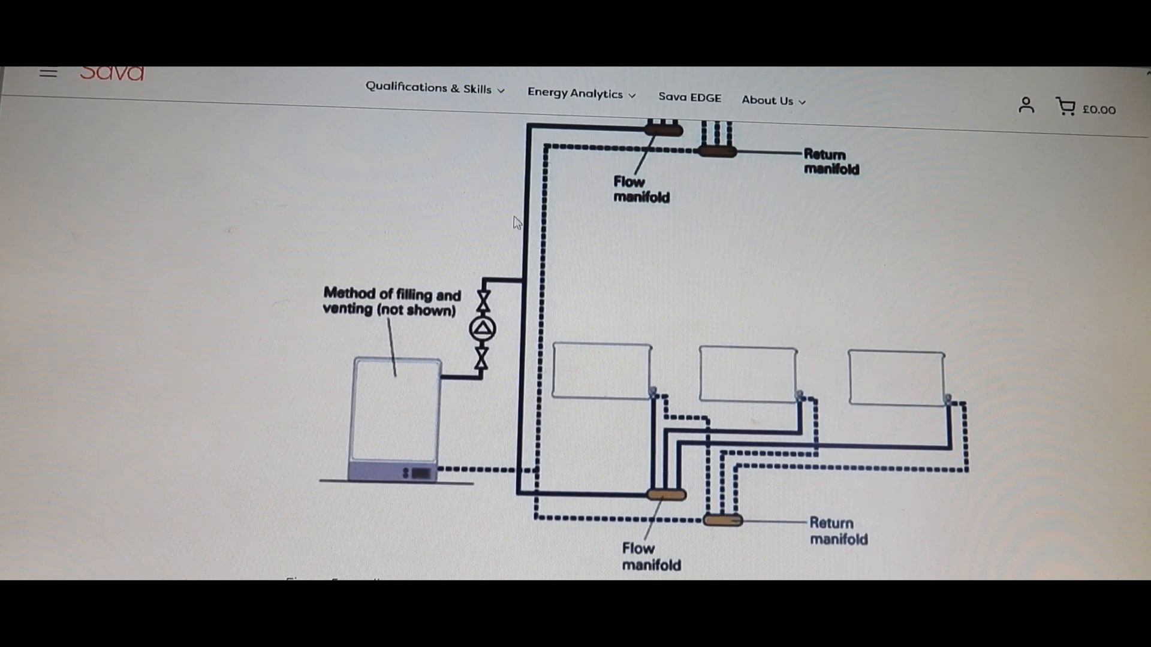
mouse_move(512, 442)
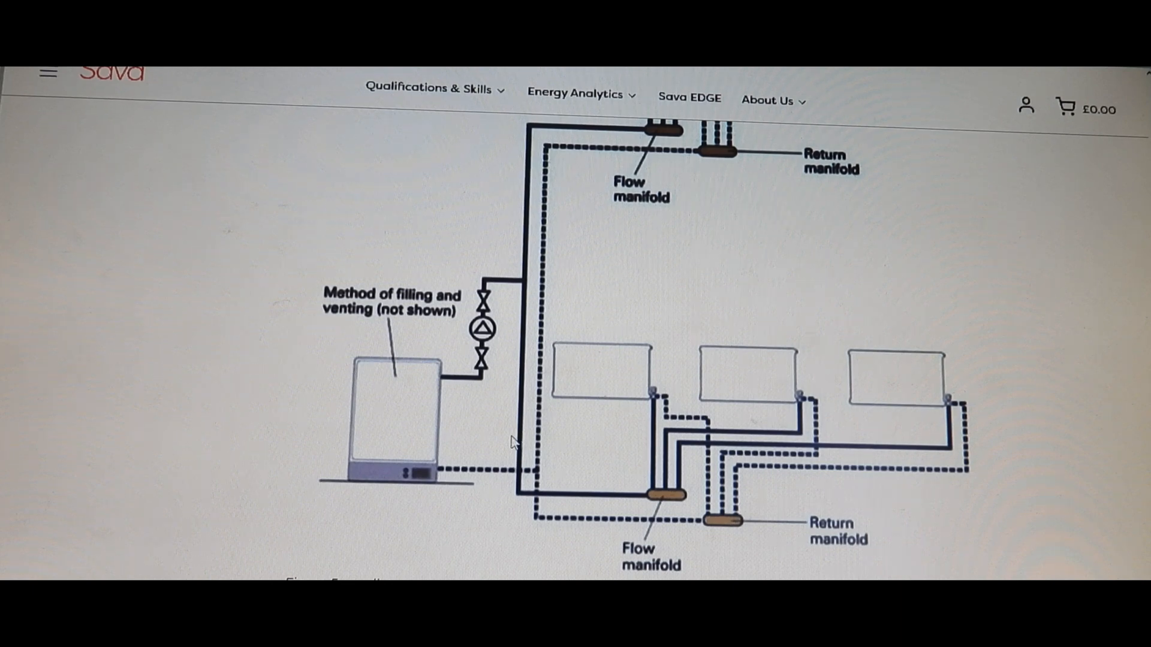
mouse_move(571, 518)
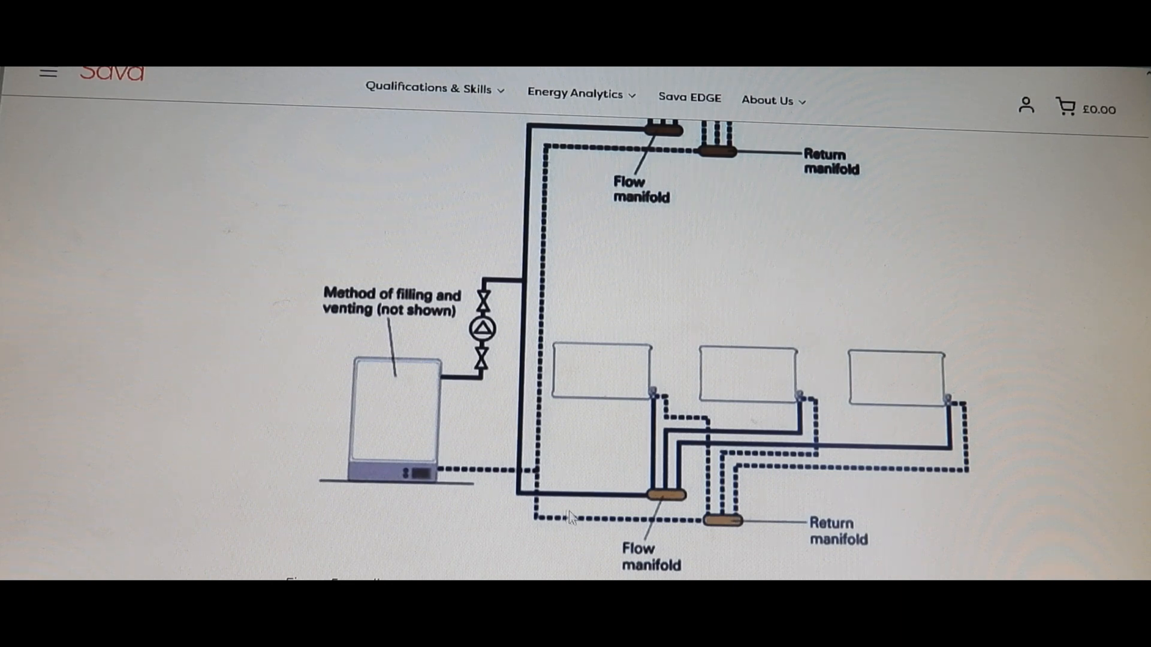
mouse_move(678, 539)
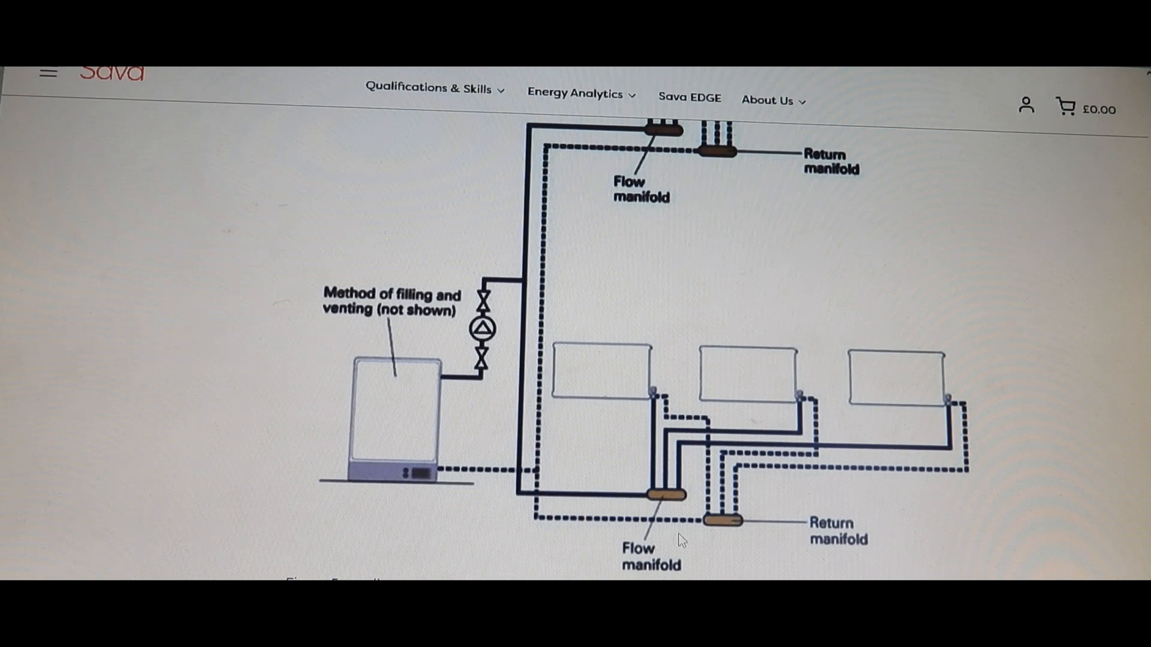
mouse_move(643, 400)
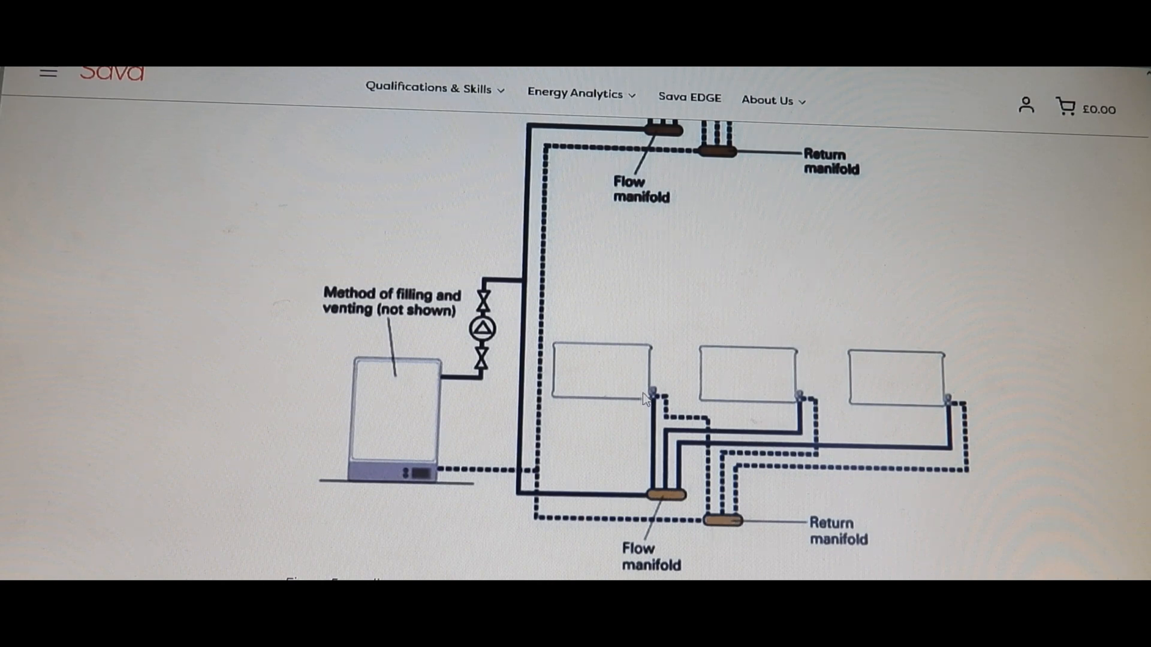
mouse_move(806, 418)
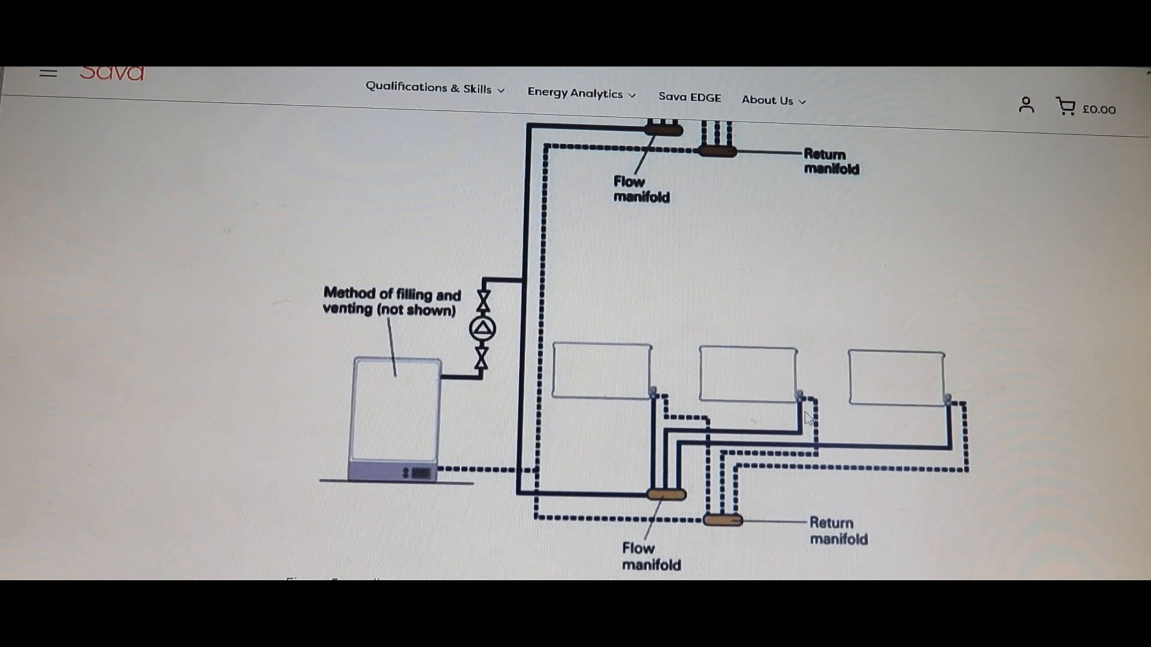
mouse_move(667, 470)
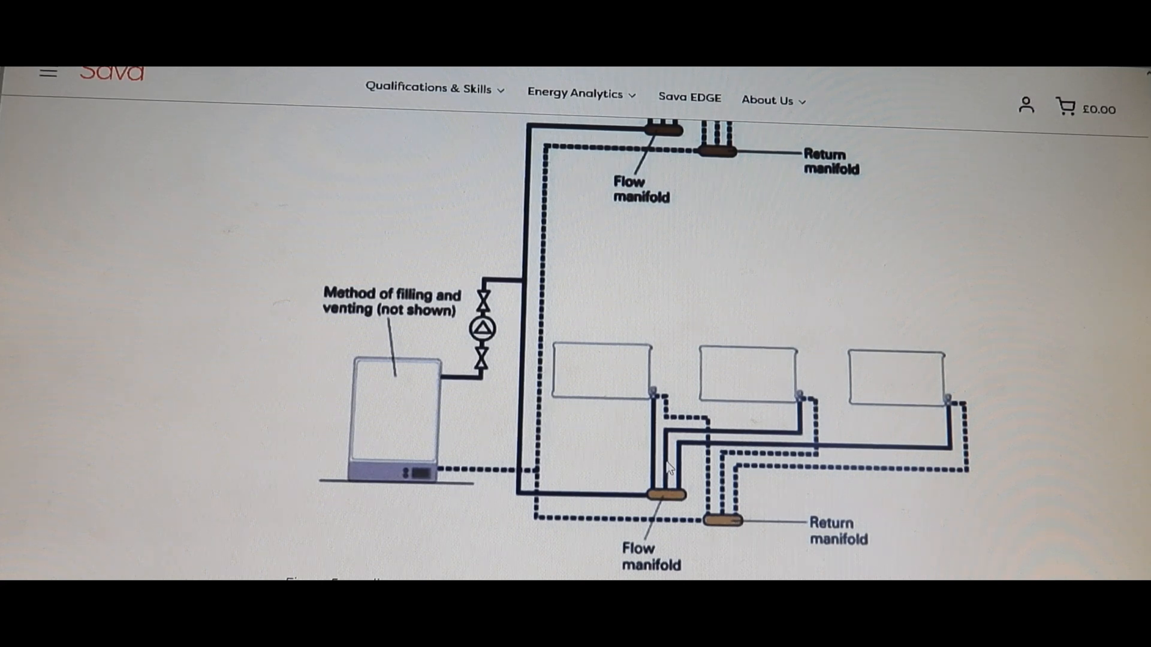
mouse_move(927, 437)
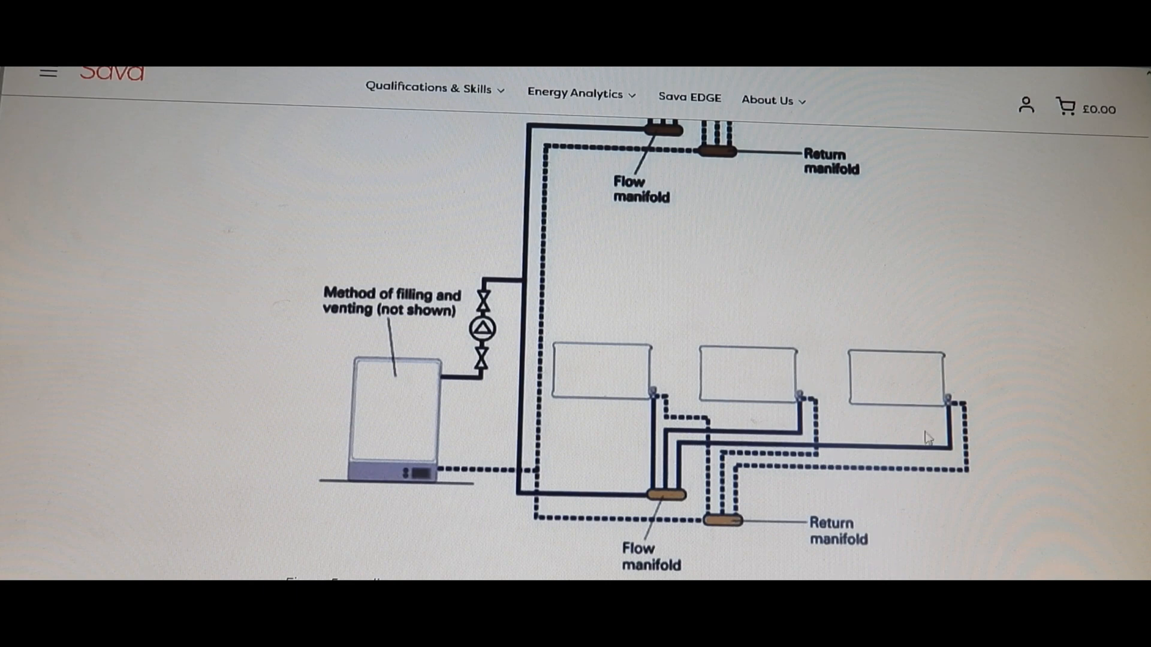
mouse_move(540, 481)
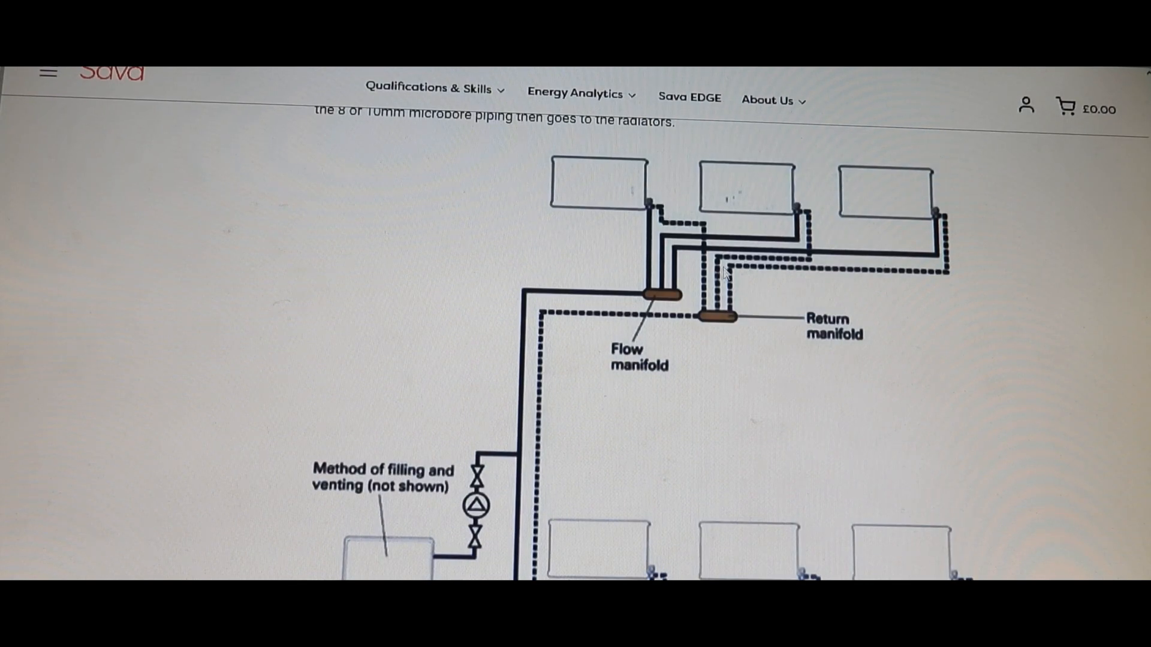
mouse_move(561, 398)
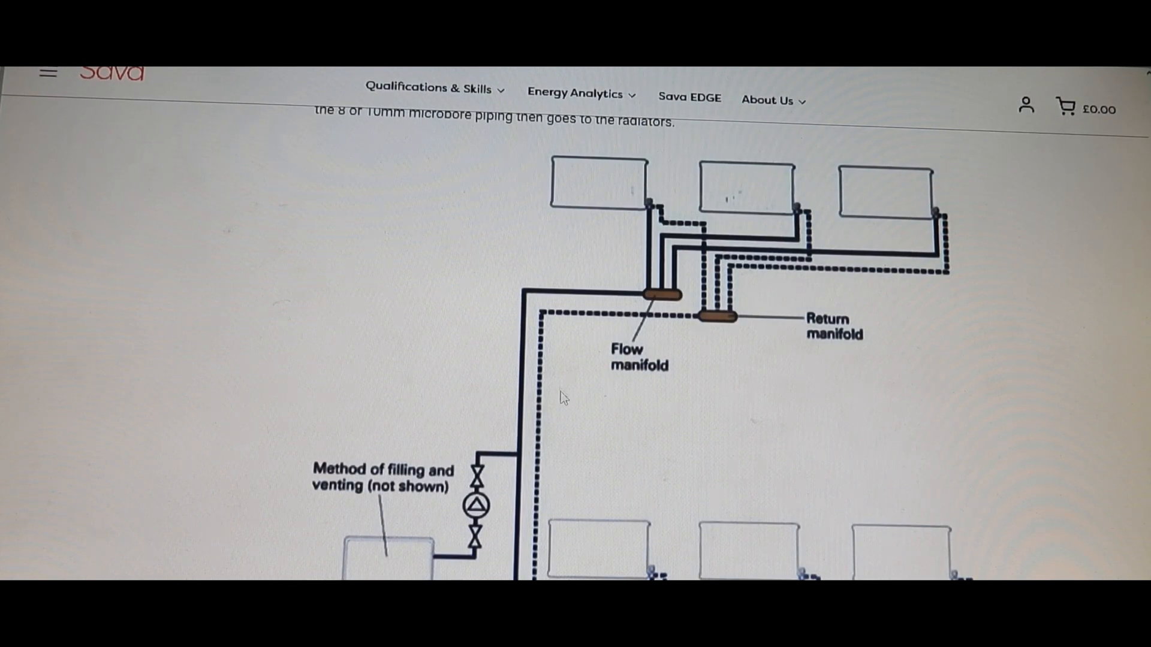
scroll("down", 3)
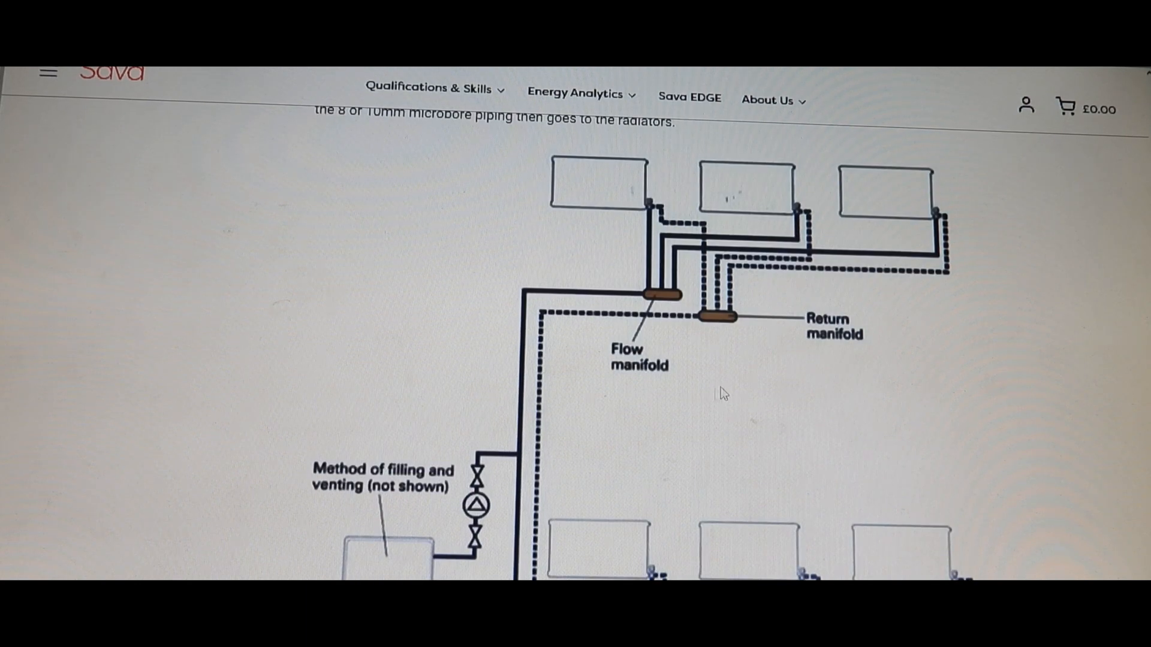
scroll("down", 3)
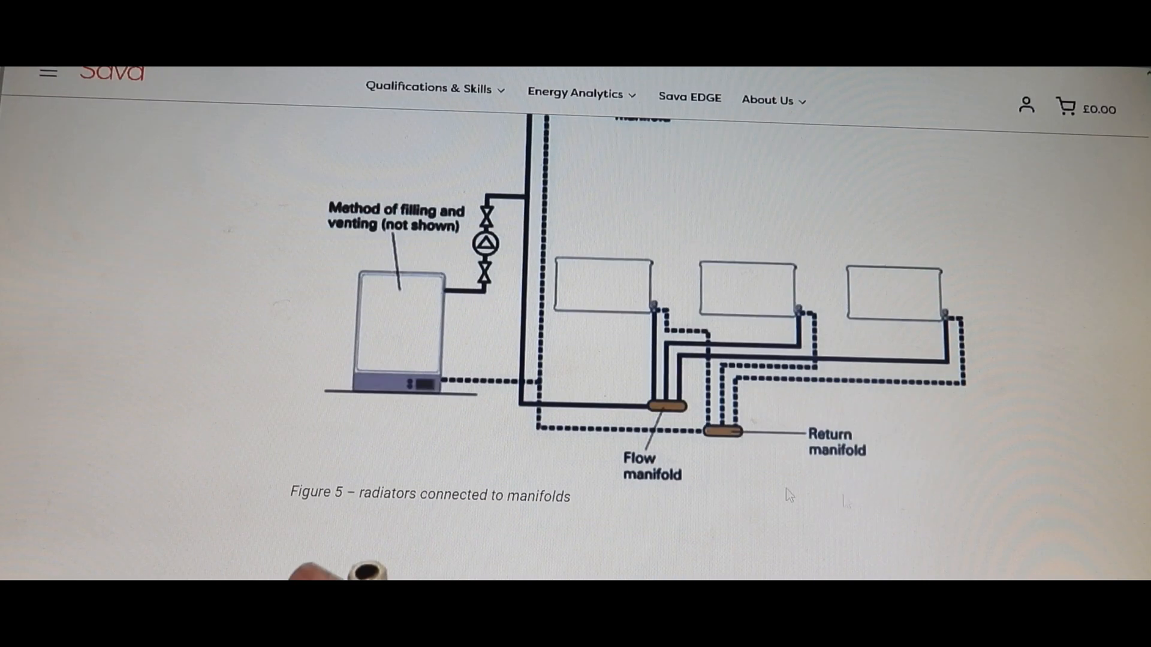
mouse_move(980, 521)
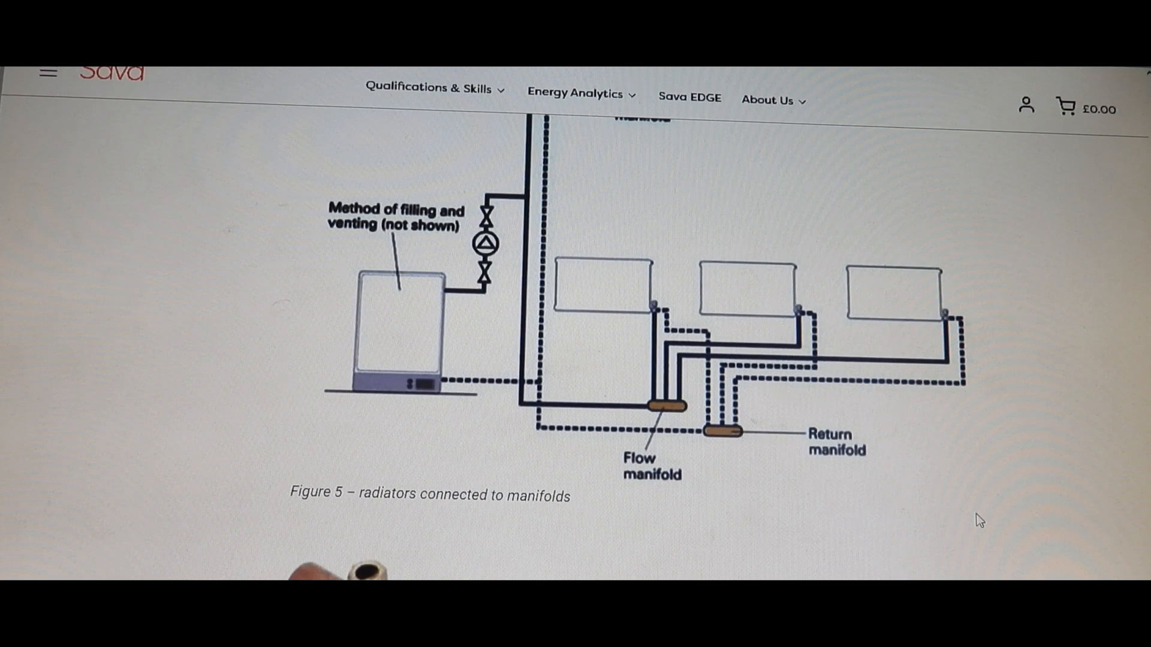
mouse_move(1044, 447)
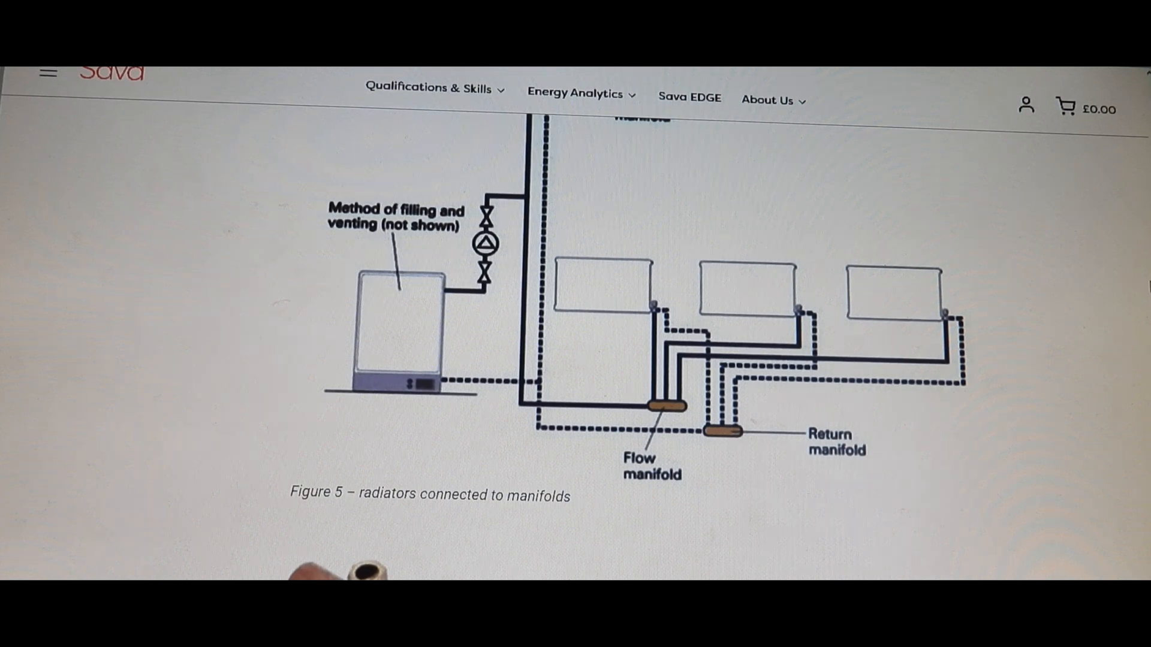
scroll("down", 3)
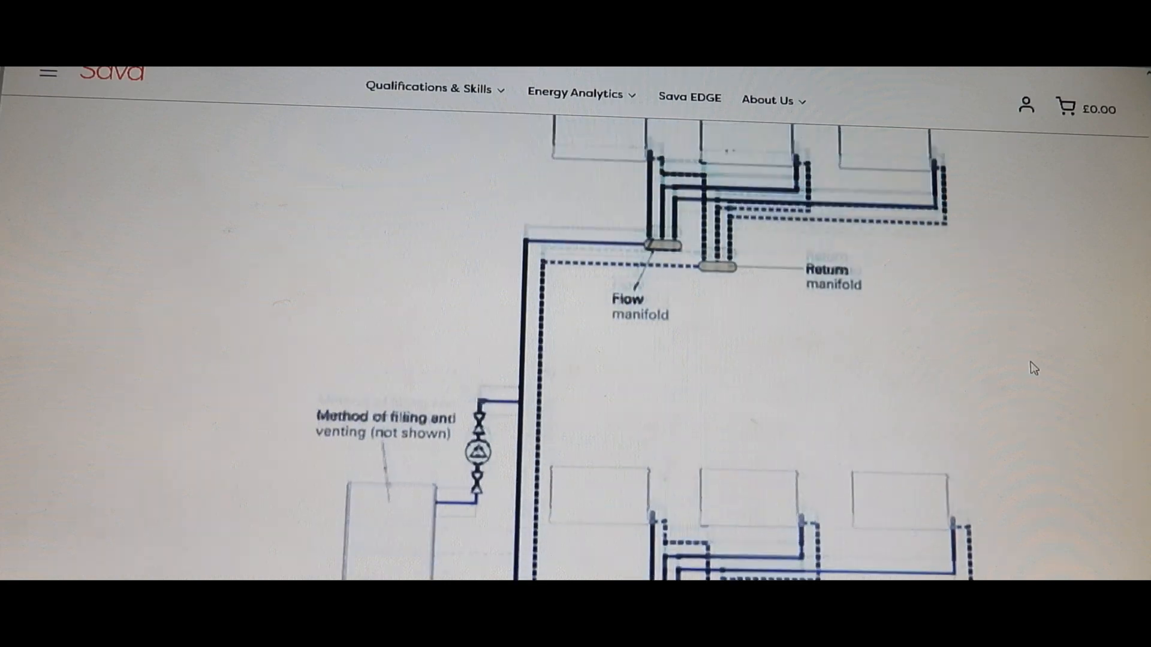
scroll("up", 3)
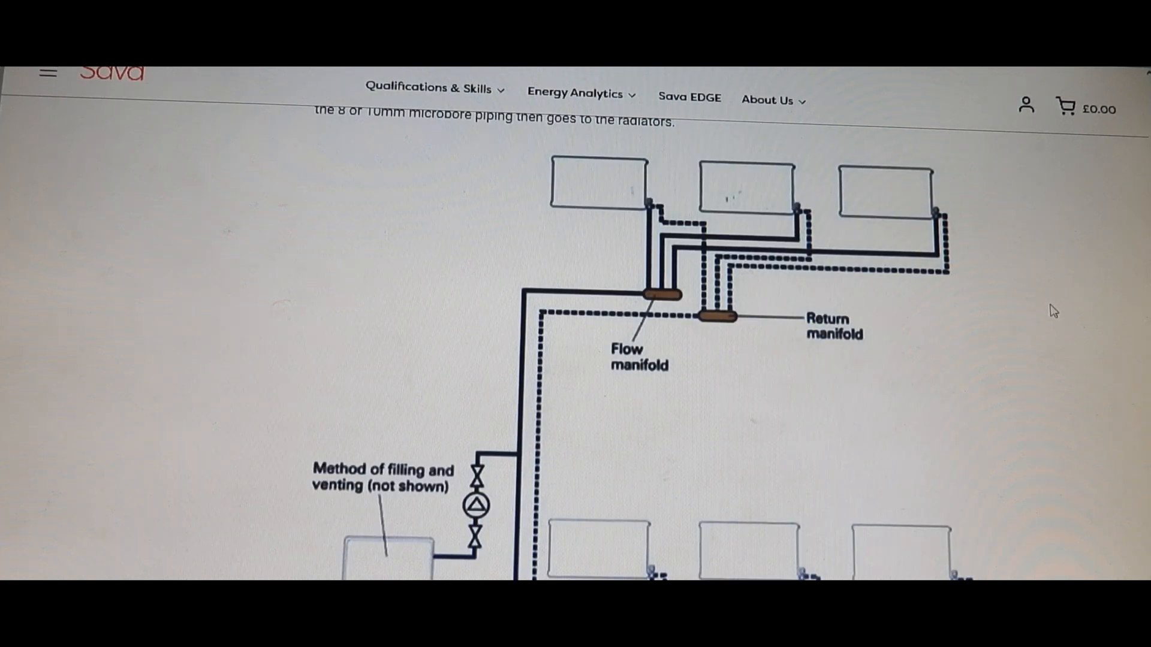
scroll("down", 3)
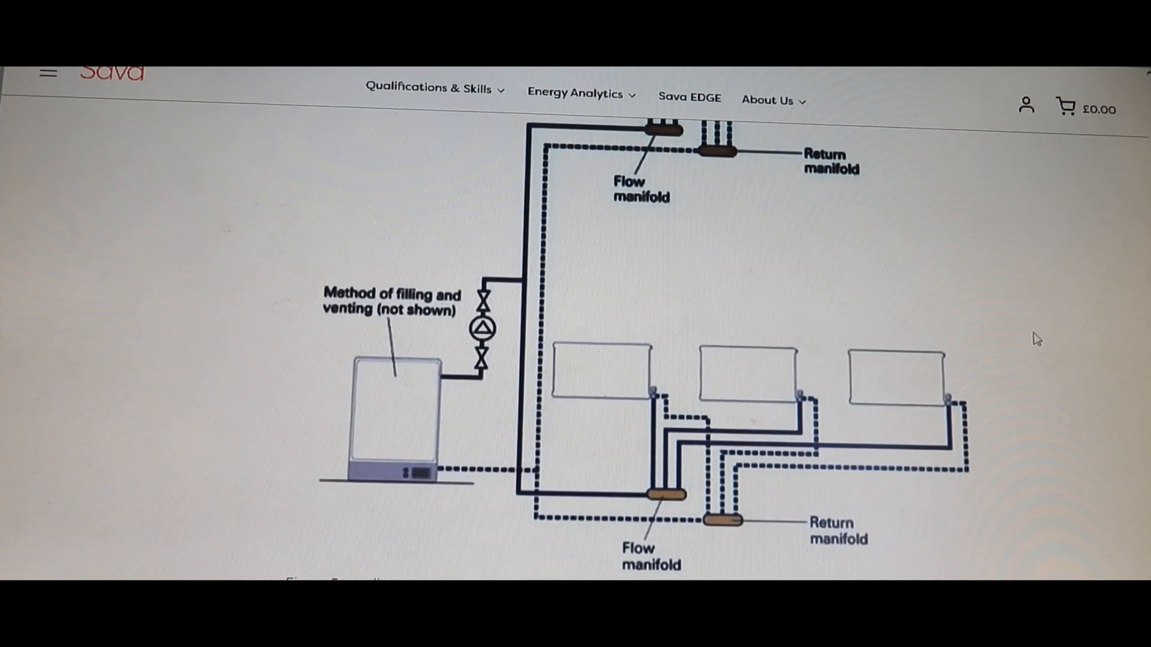
mouse_move(1006, 455)
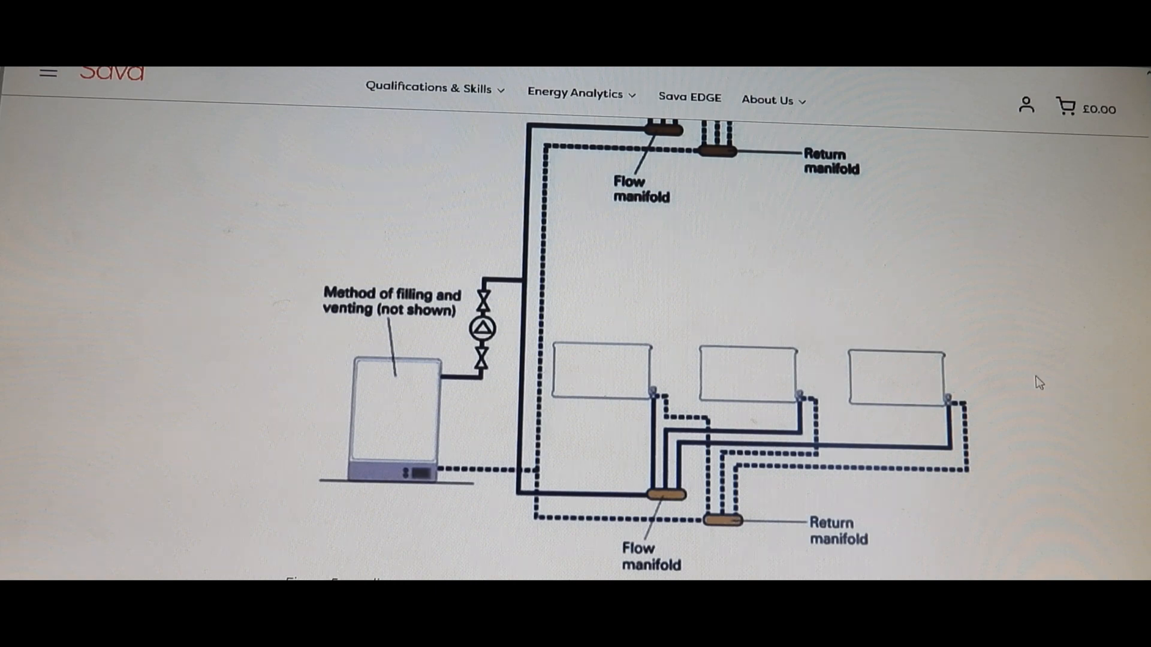
mouse_move(1069, 400)
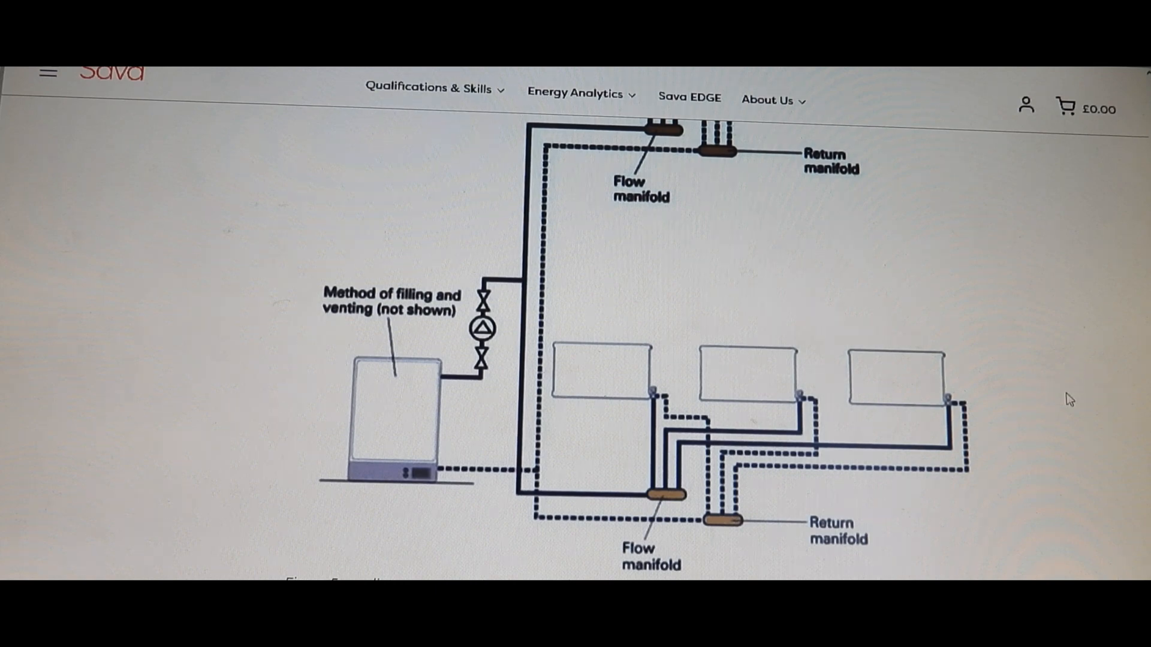
mouse_move(1079, 375)
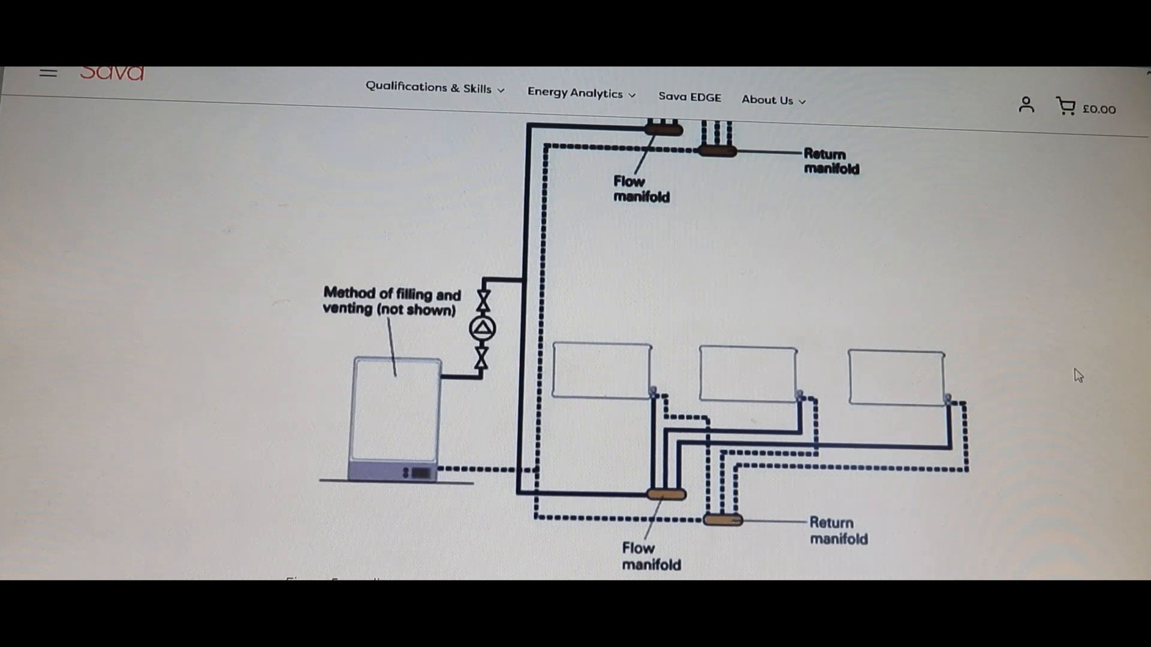
mouse_move(699, 295)
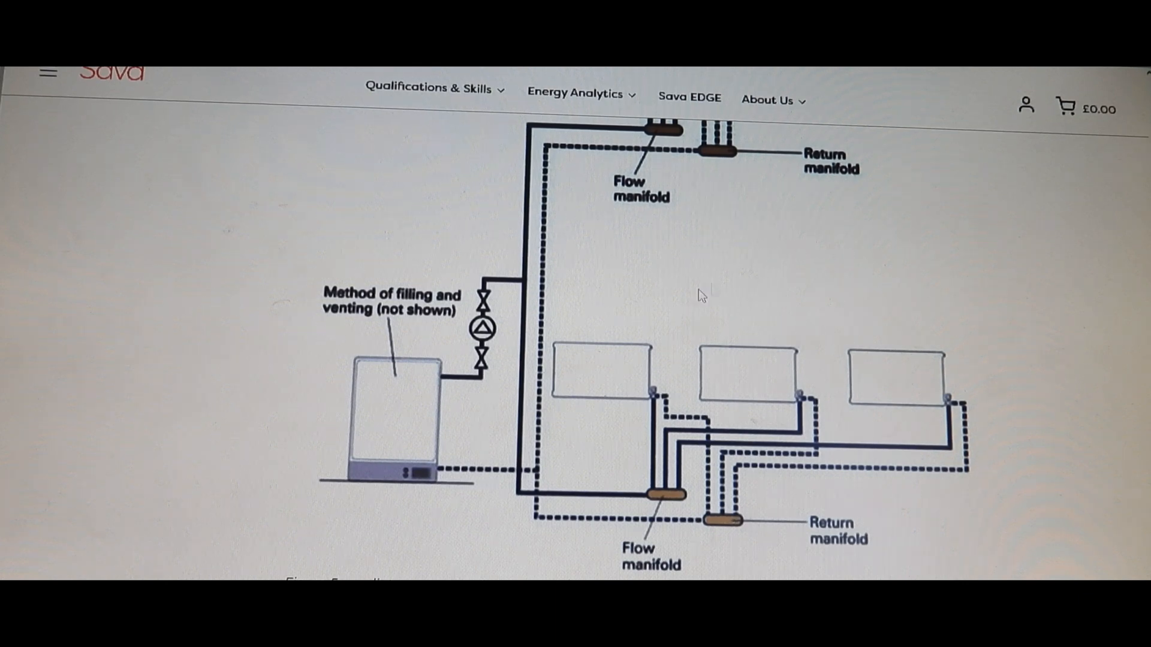
mouse_move(1058, 473)
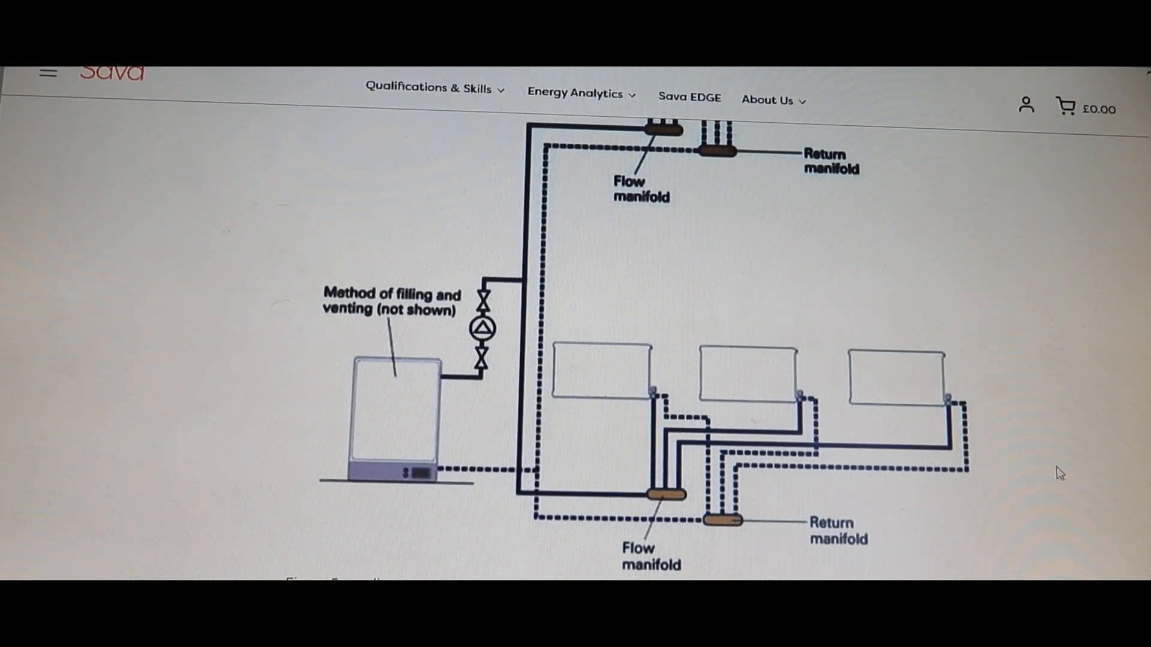
mouse_move(727, 533)
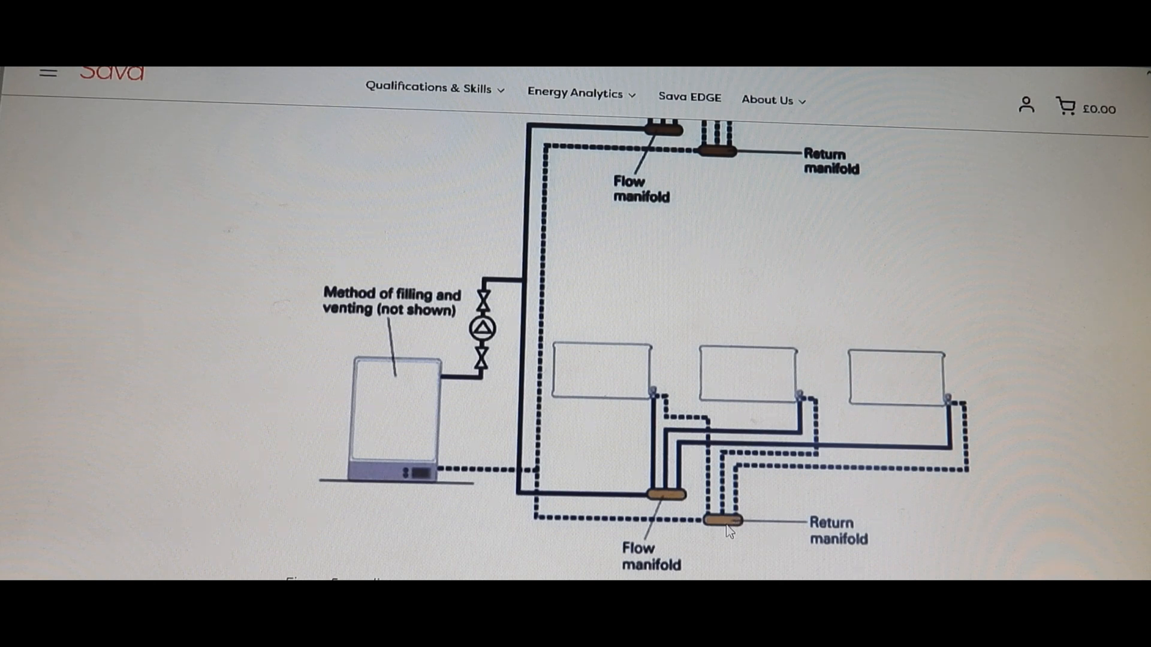
mouse_move(679, 505)
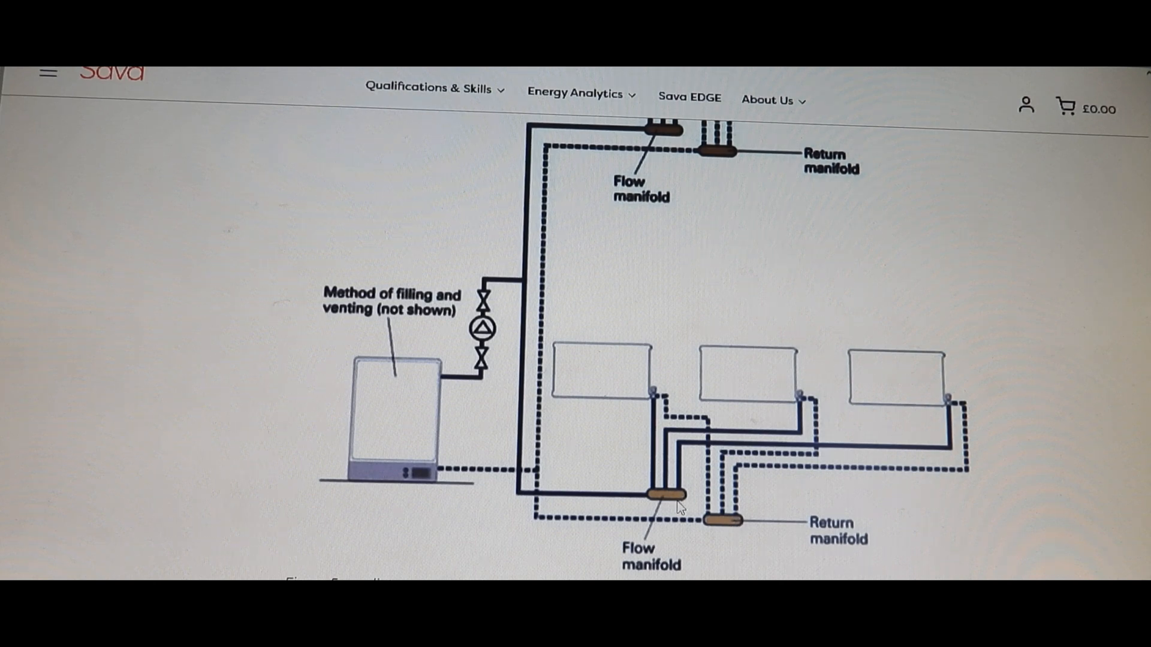
mouse_move(1130, 474)
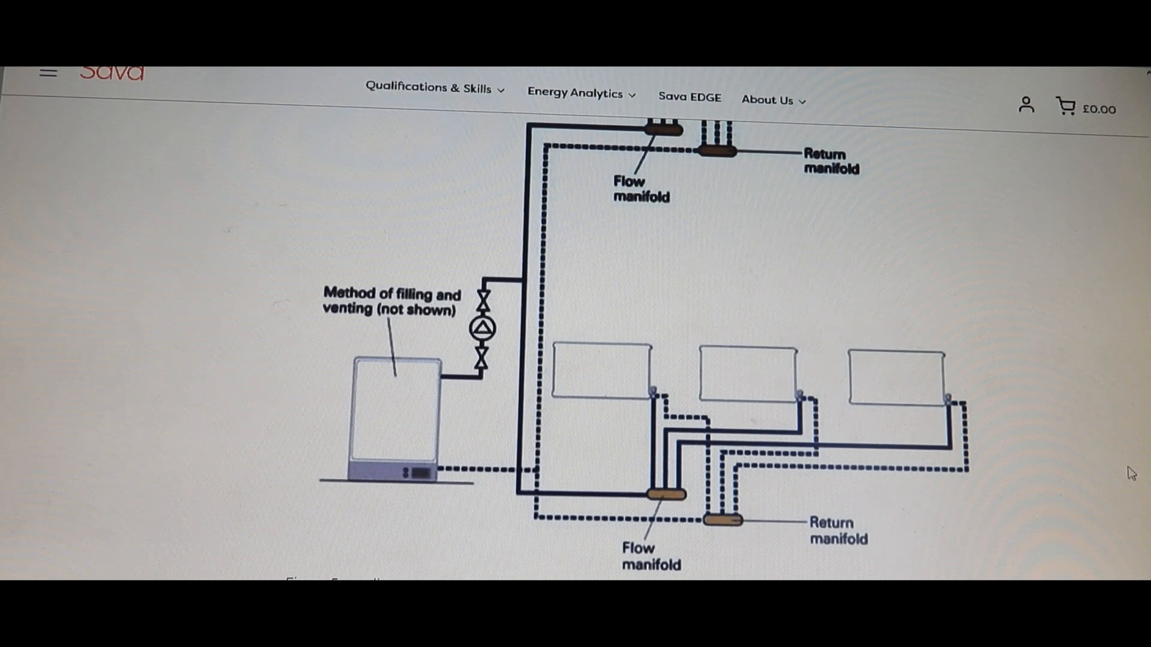
scroll("down", 3)
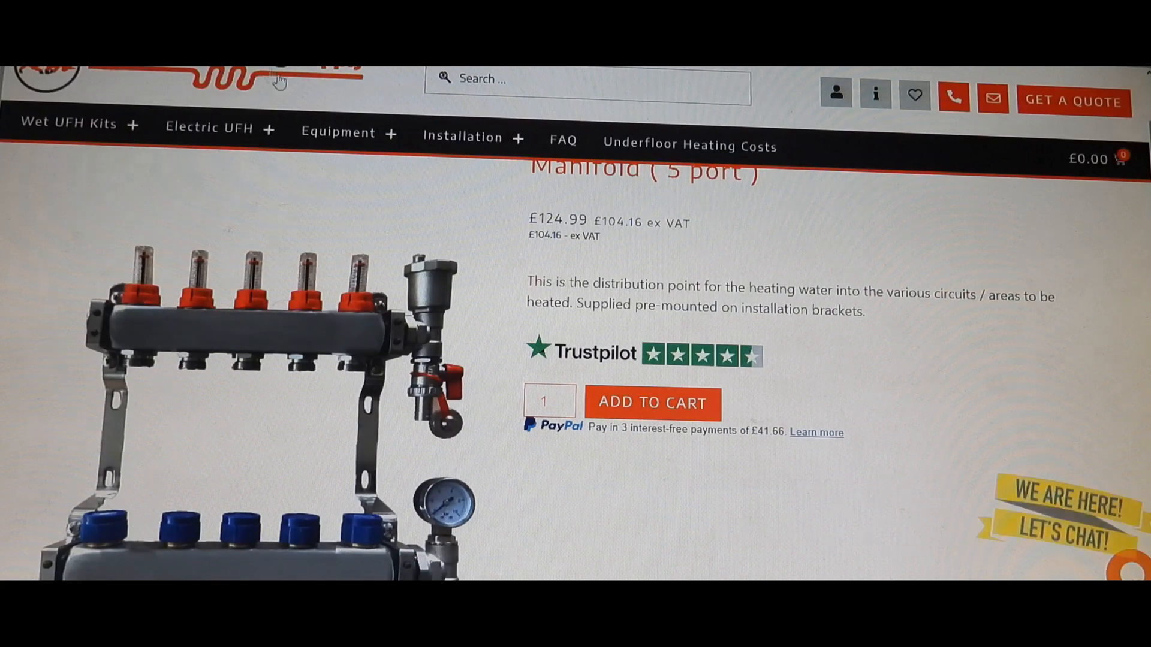
scroll("down", 3)
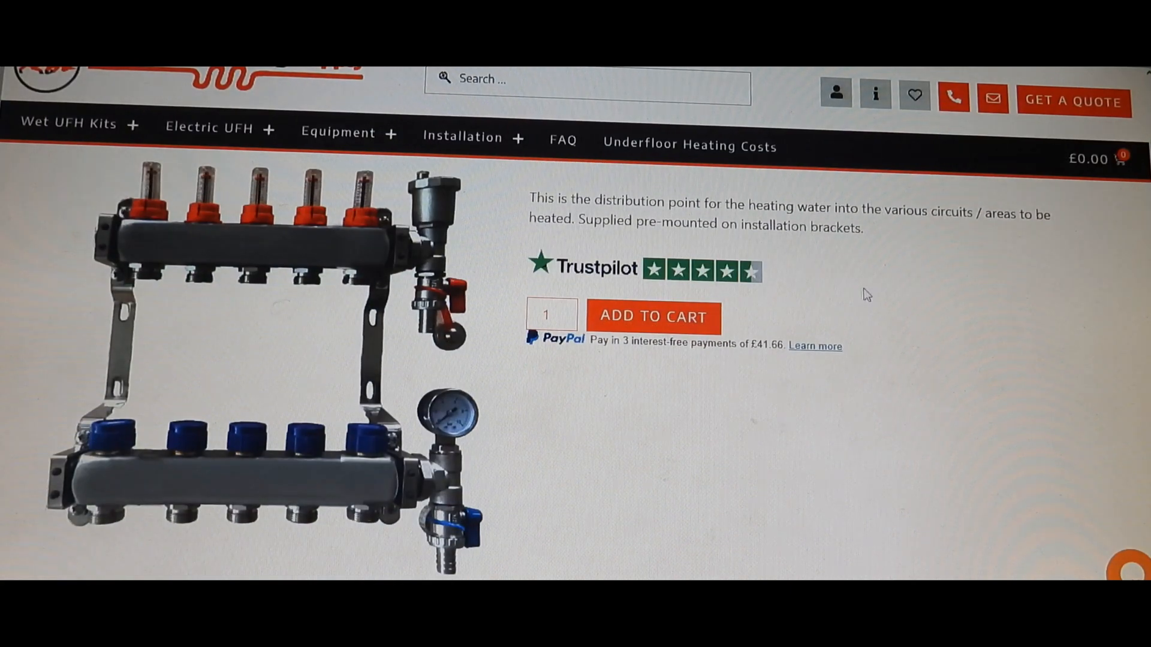
scroll("up", 3)
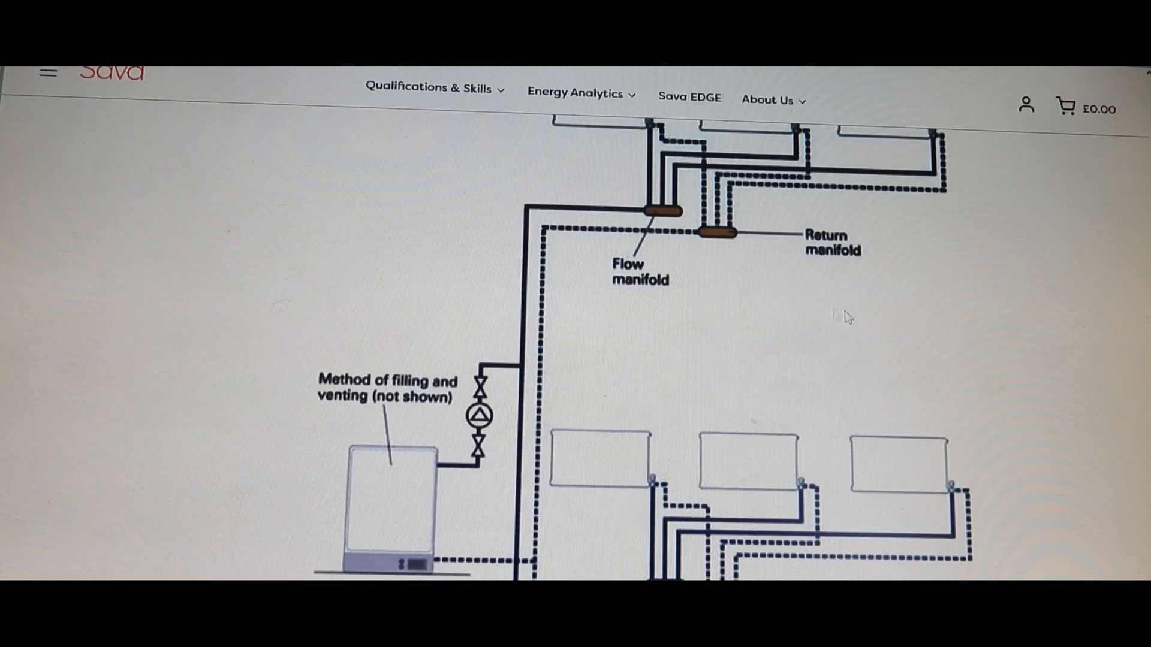
scroll("up", 3)
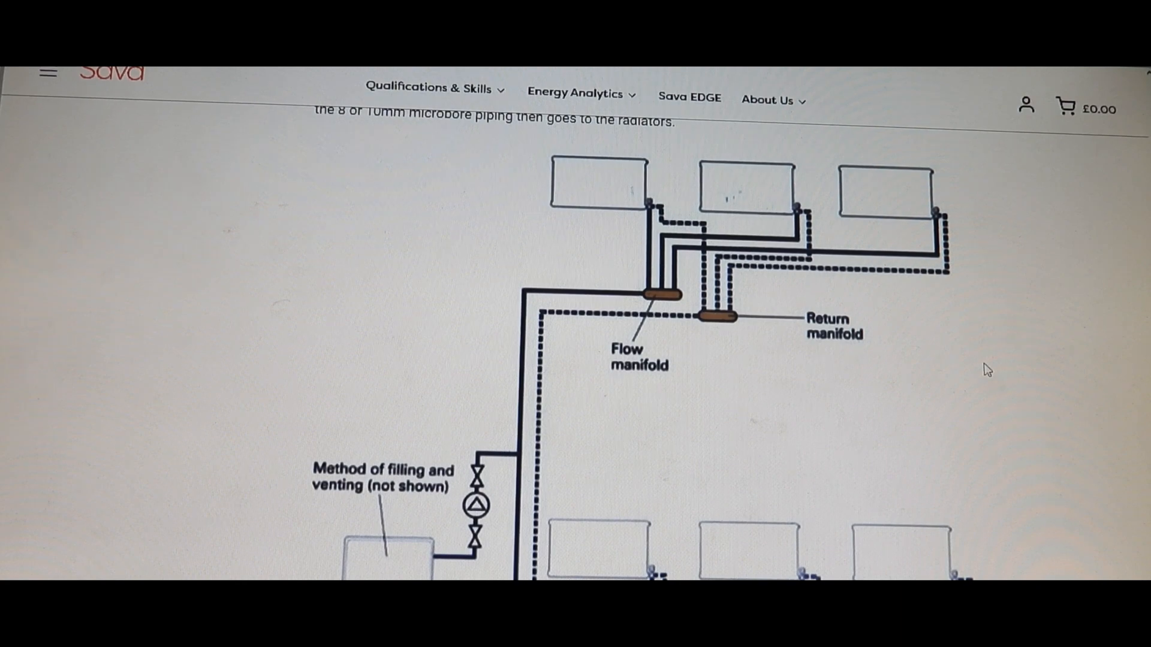
scroll("down", 3)
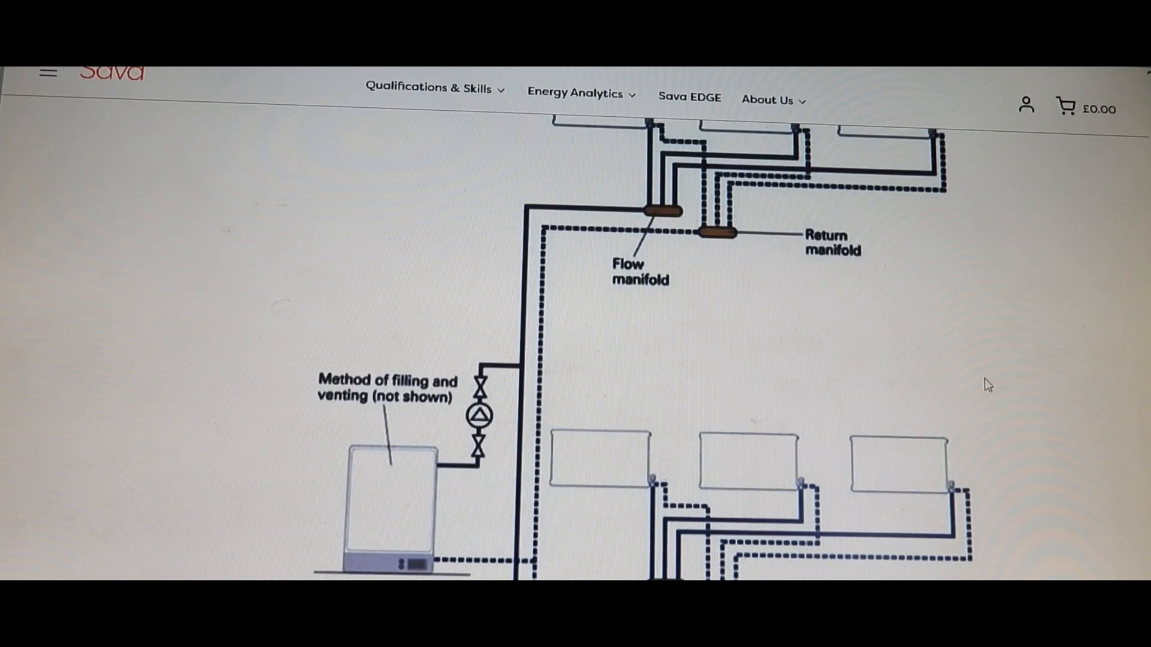
mouse_move(777, 250)
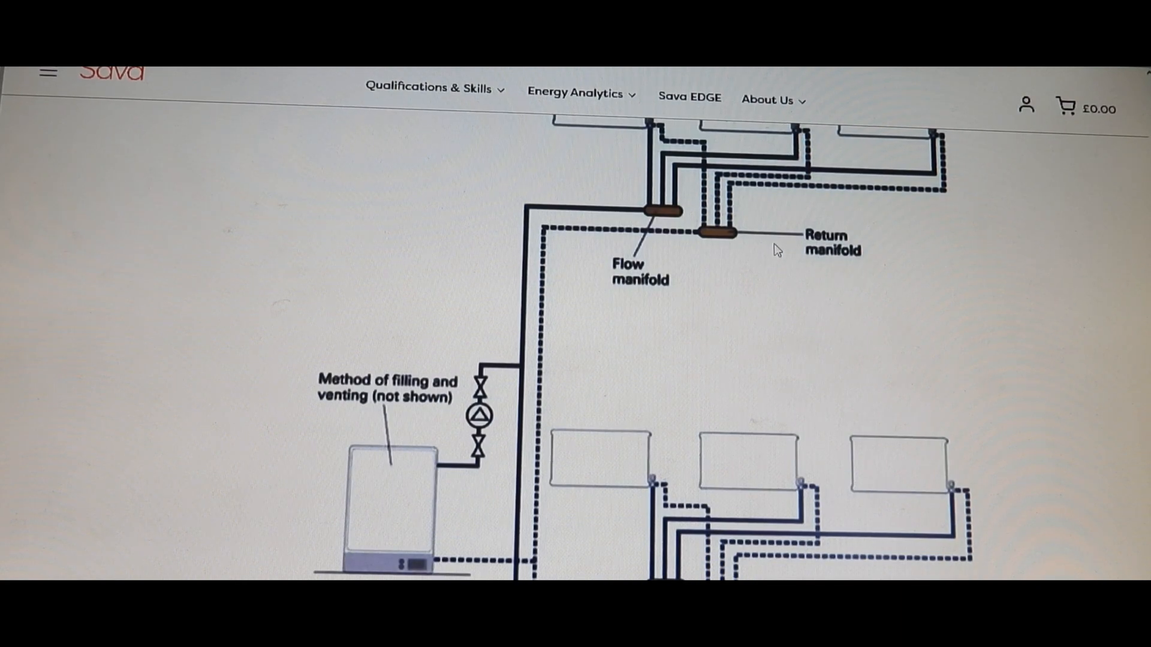
mouse_move(1002, 255)
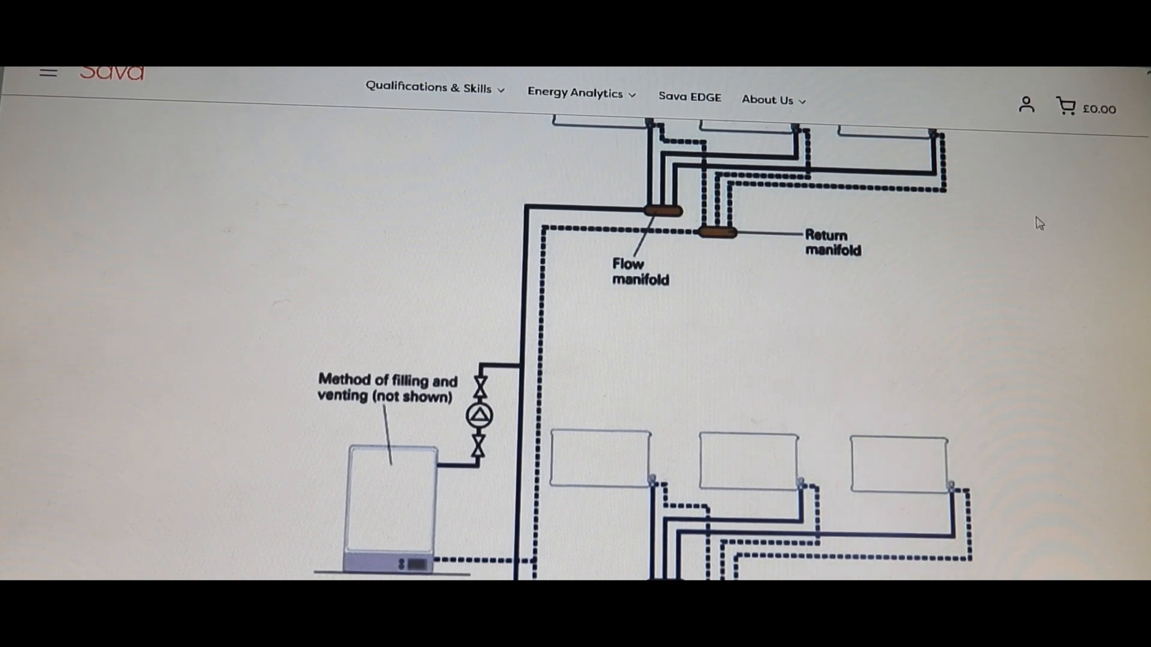
mouse_move(989, 248)
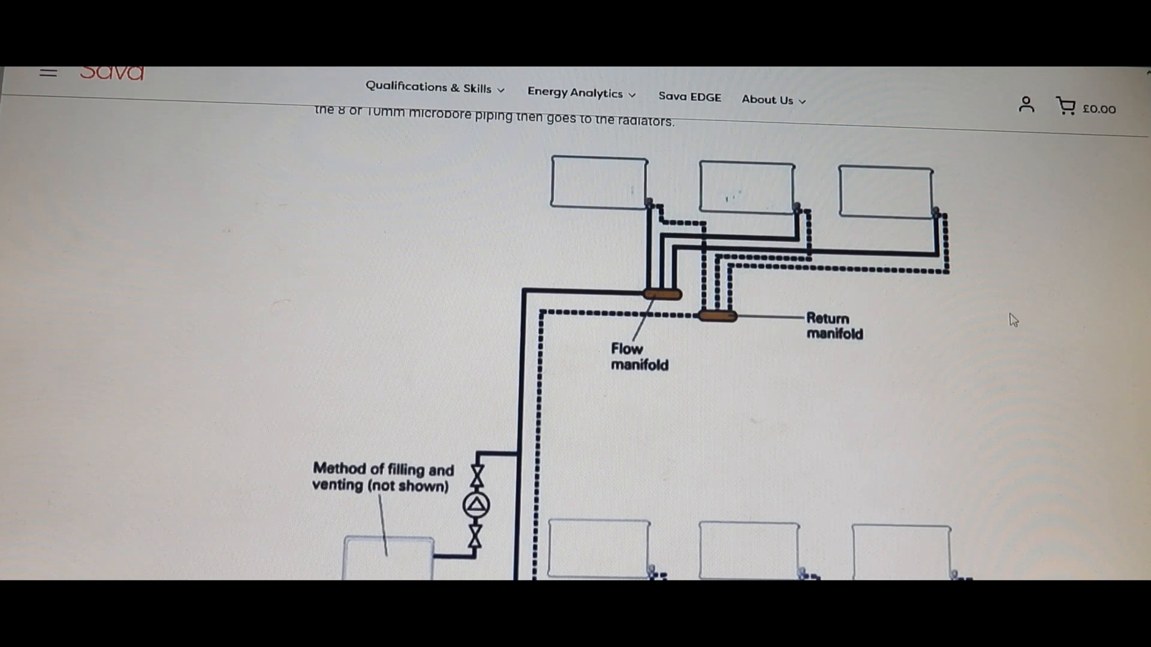
mouse_move(909, 343)
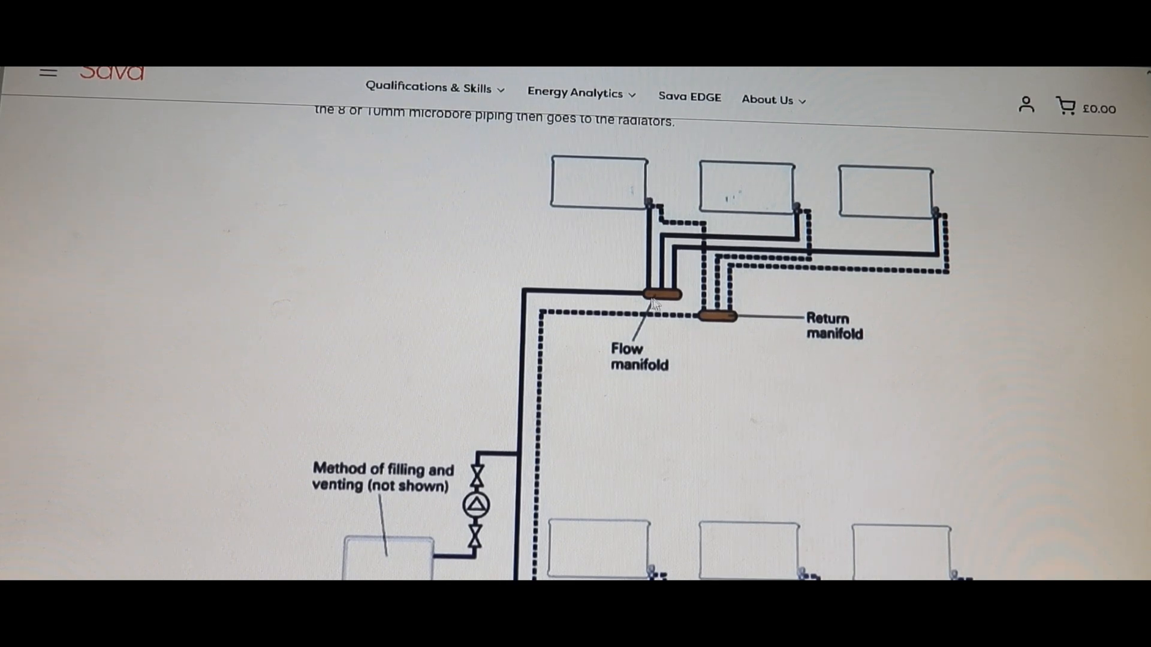
mouse_move(543, 360)
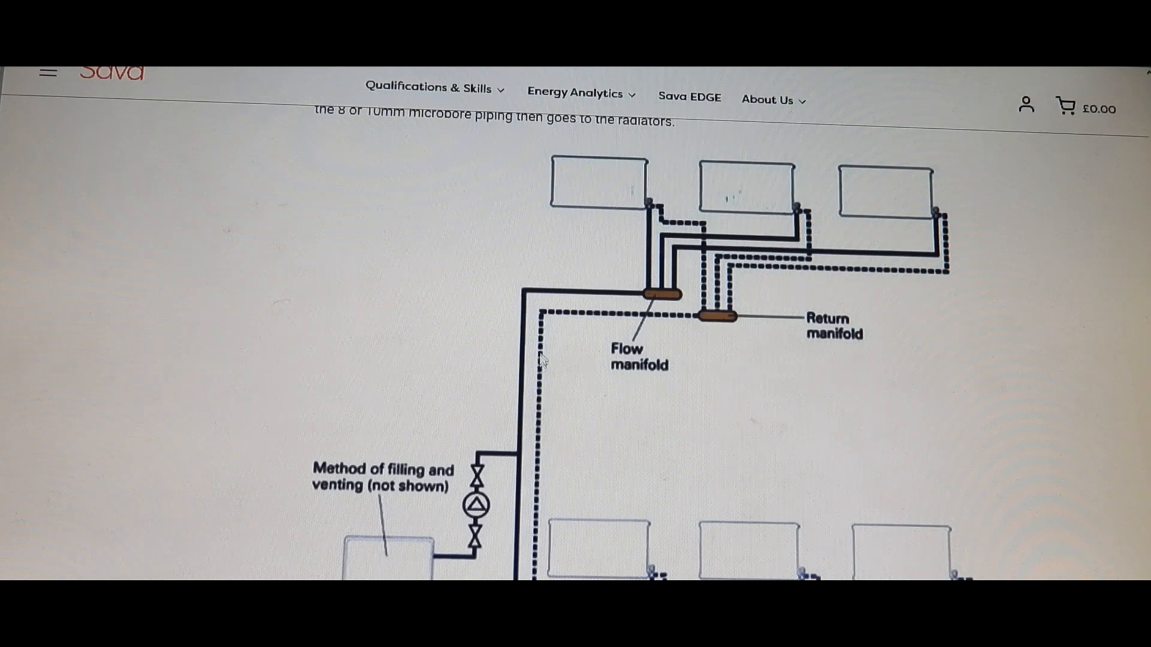
mouse_move(657, 322)
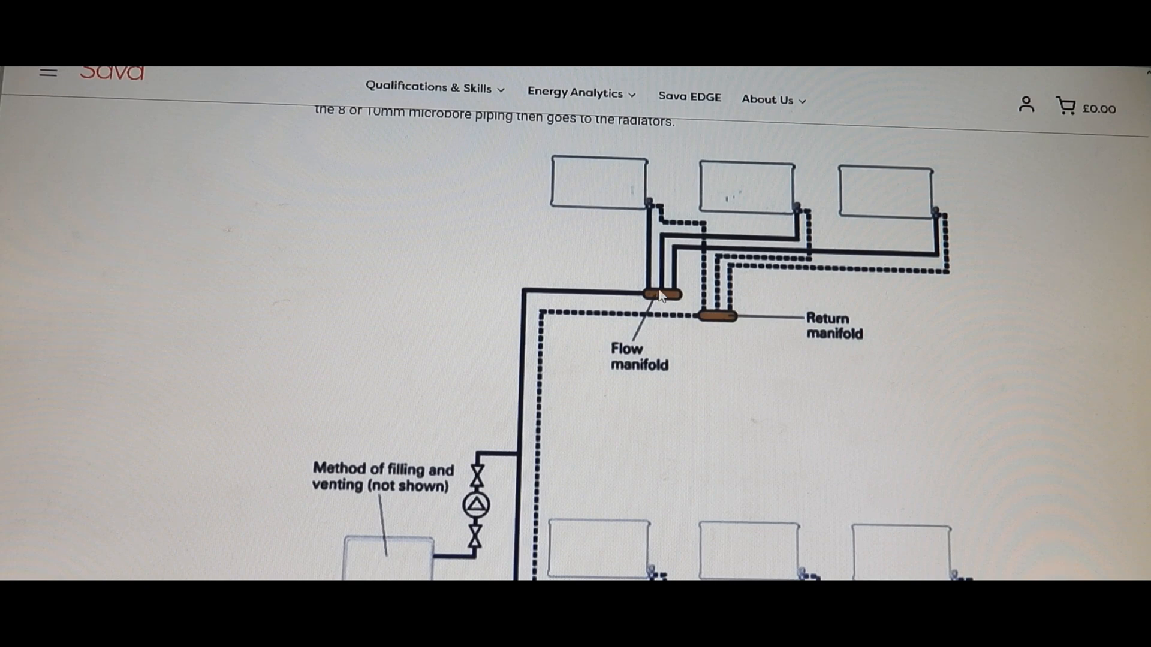
mouse_move(991, 294)
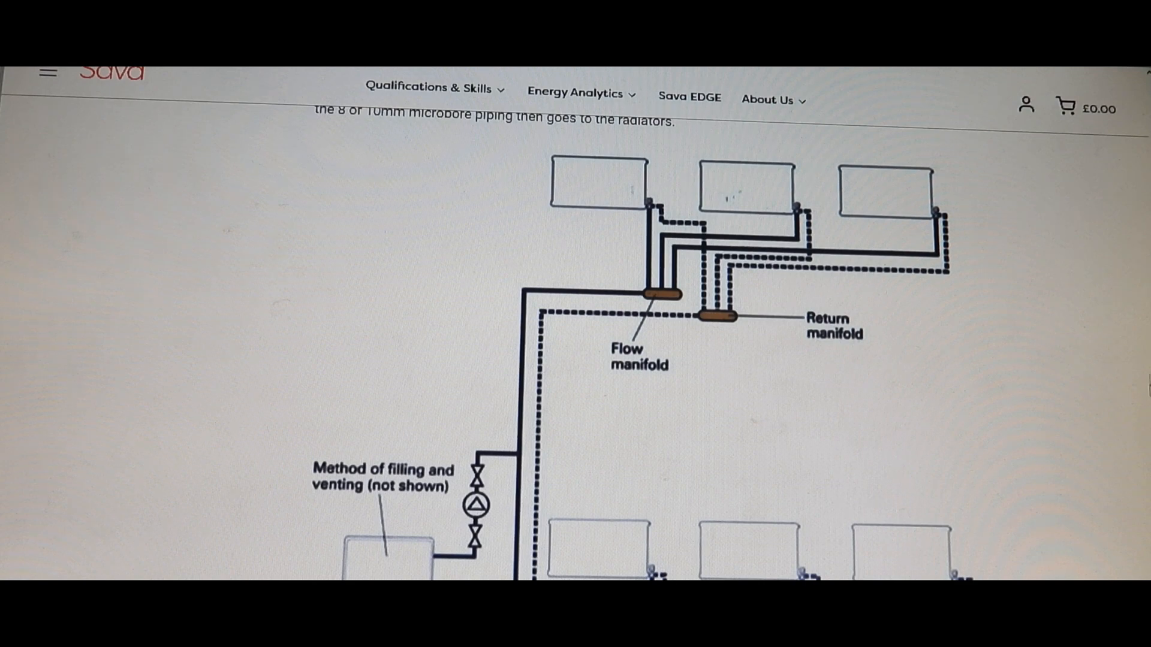
mouse_move(1106, 444)
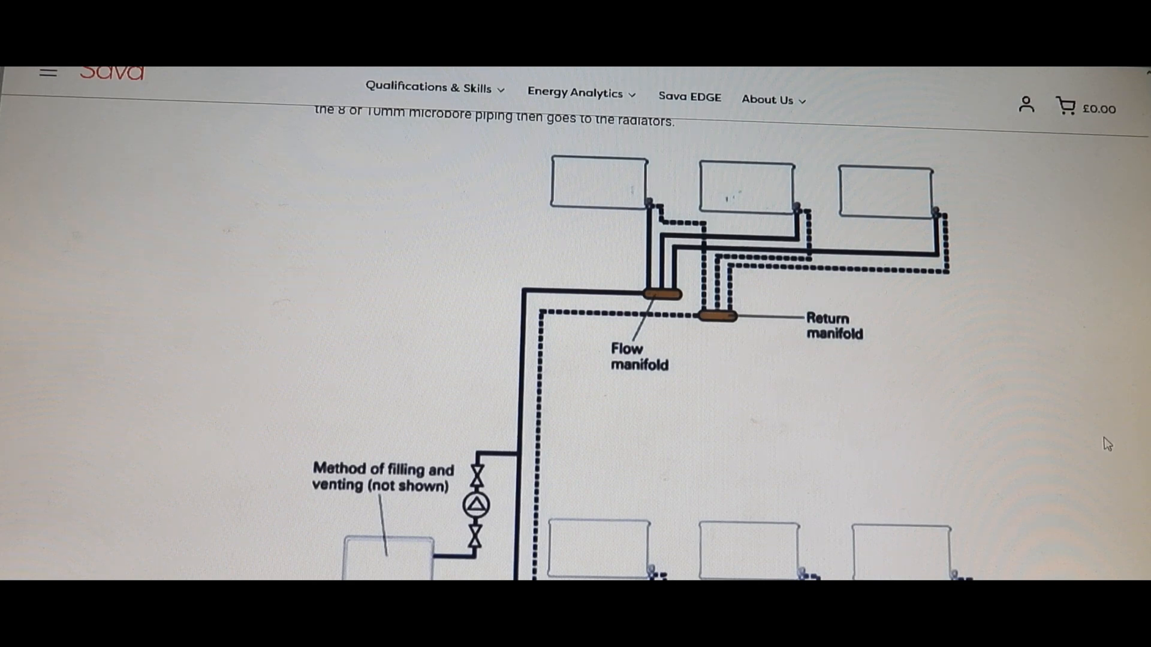
scroll("down", 3)
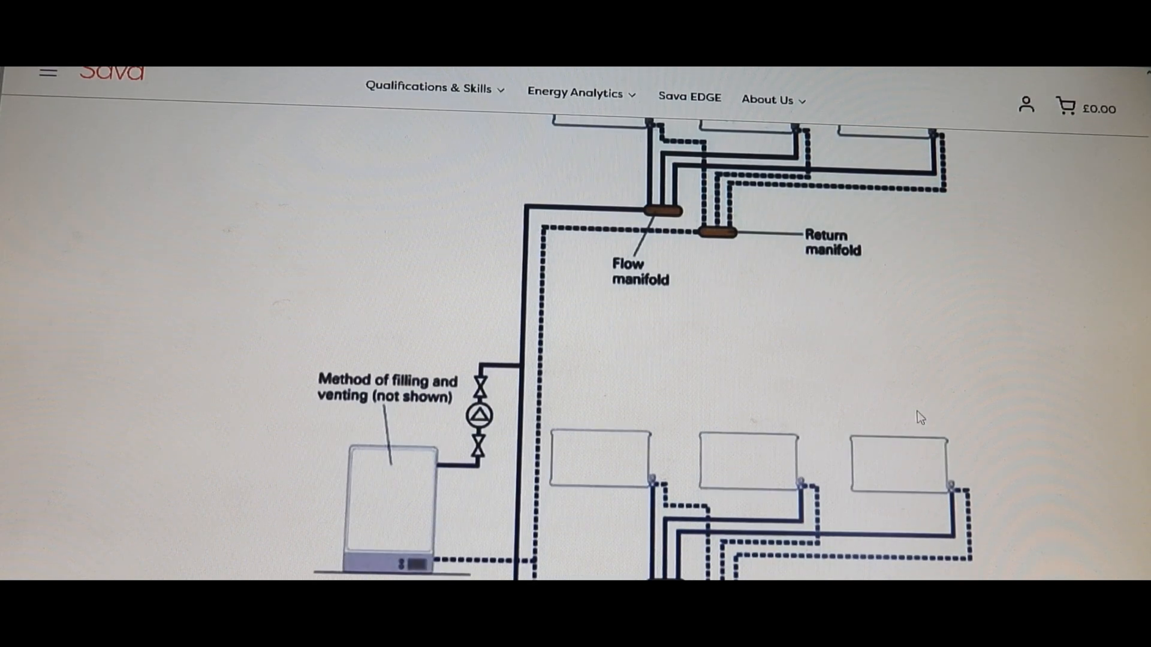
scroll("up", 3)
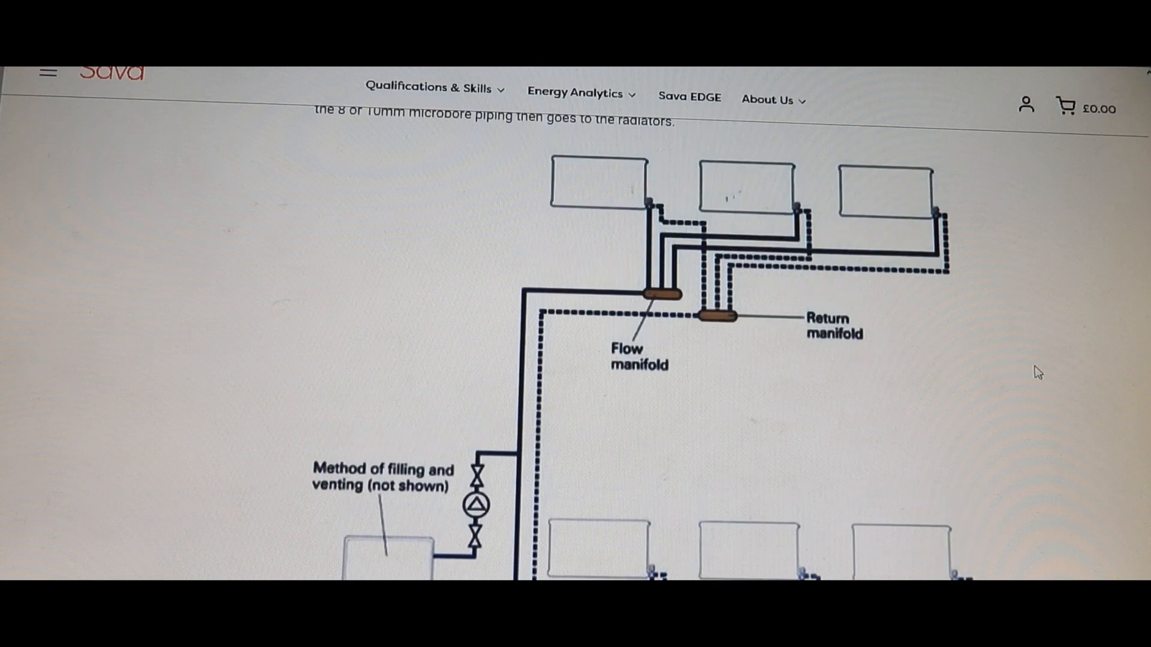
scroll("down", 3)
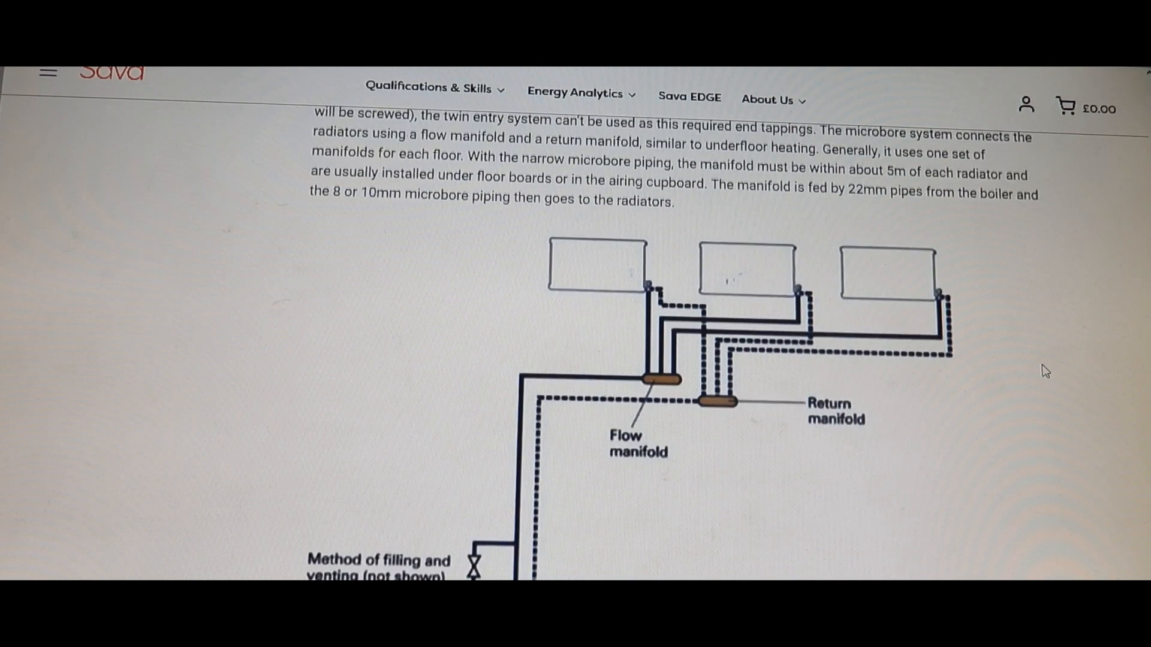
scroll("down", 3)
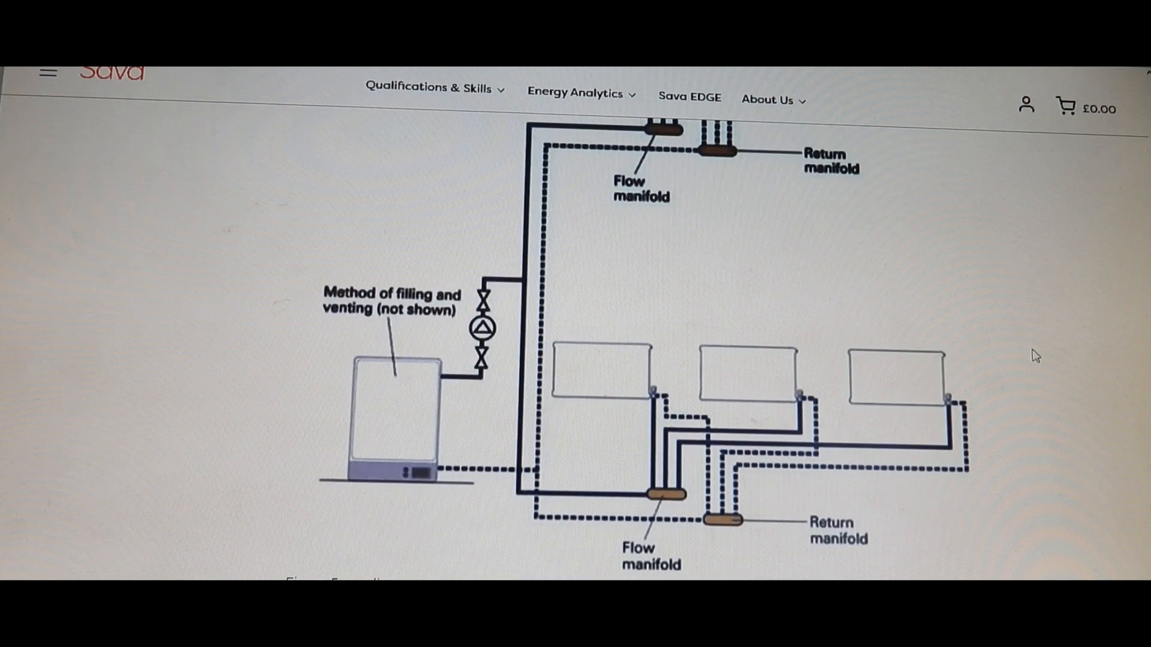
mouse_move(757, 377)
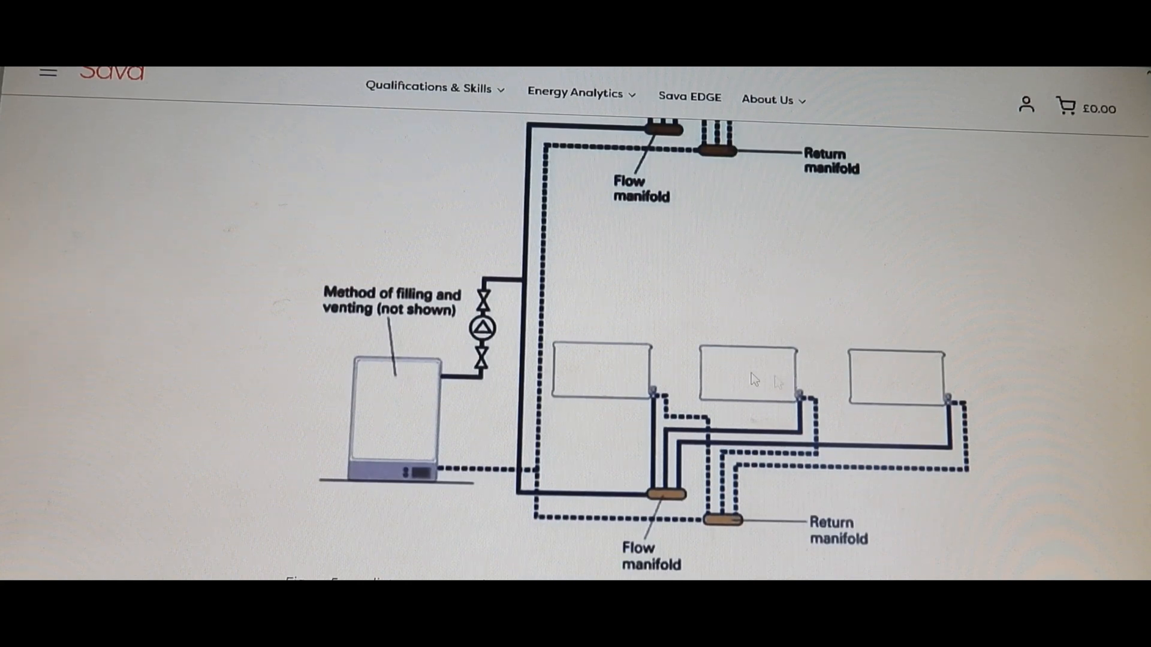
mouse_move(799, 412)
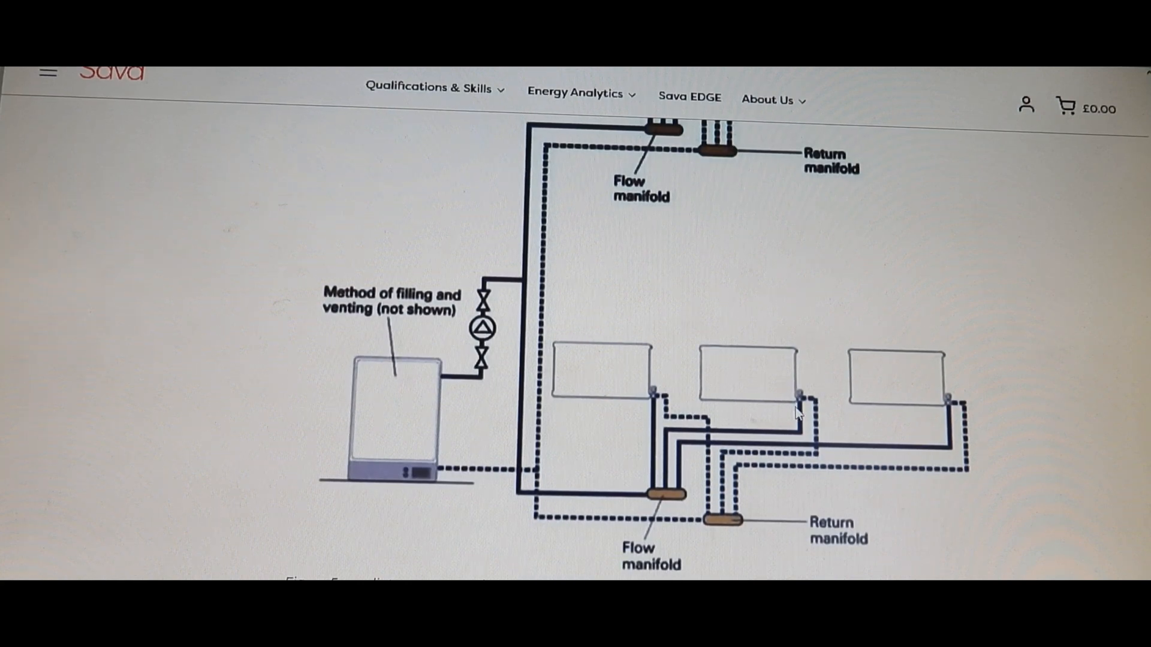
mouse_move(721, 413)
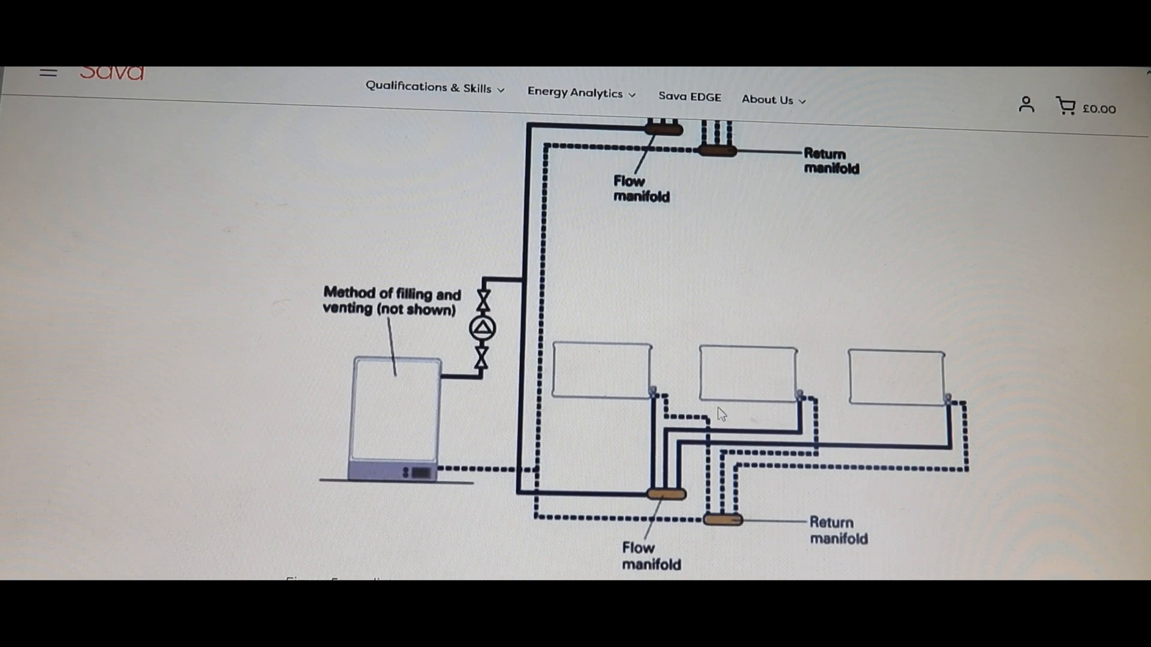
mouse_move(803, 402)
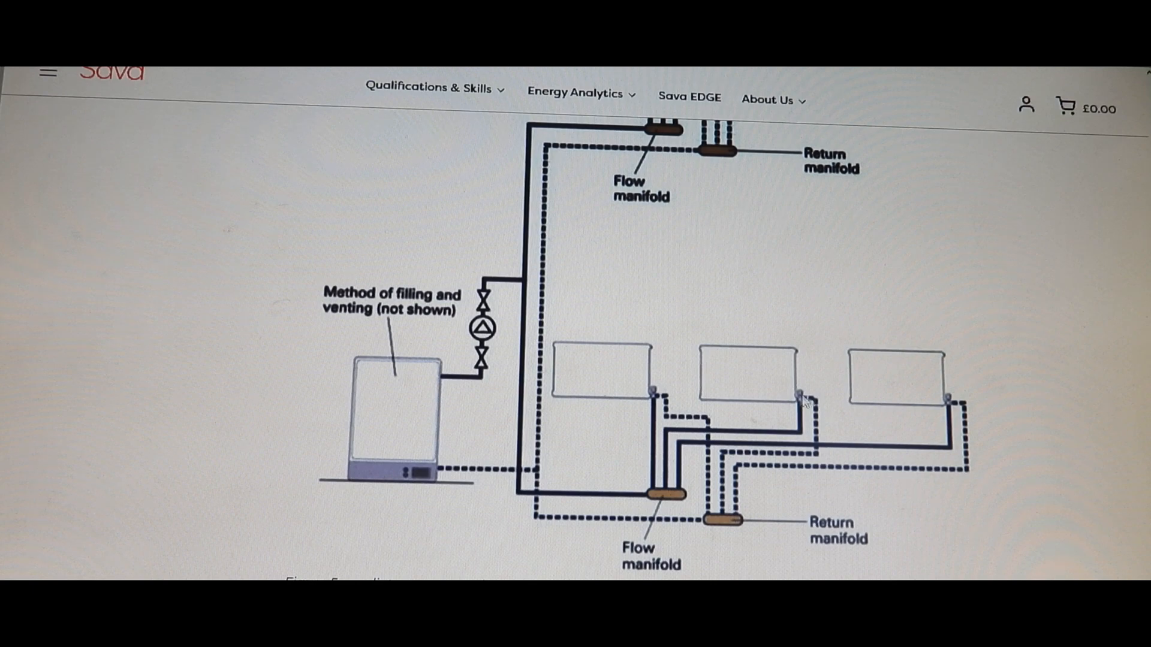
mouse_move(744, 417)
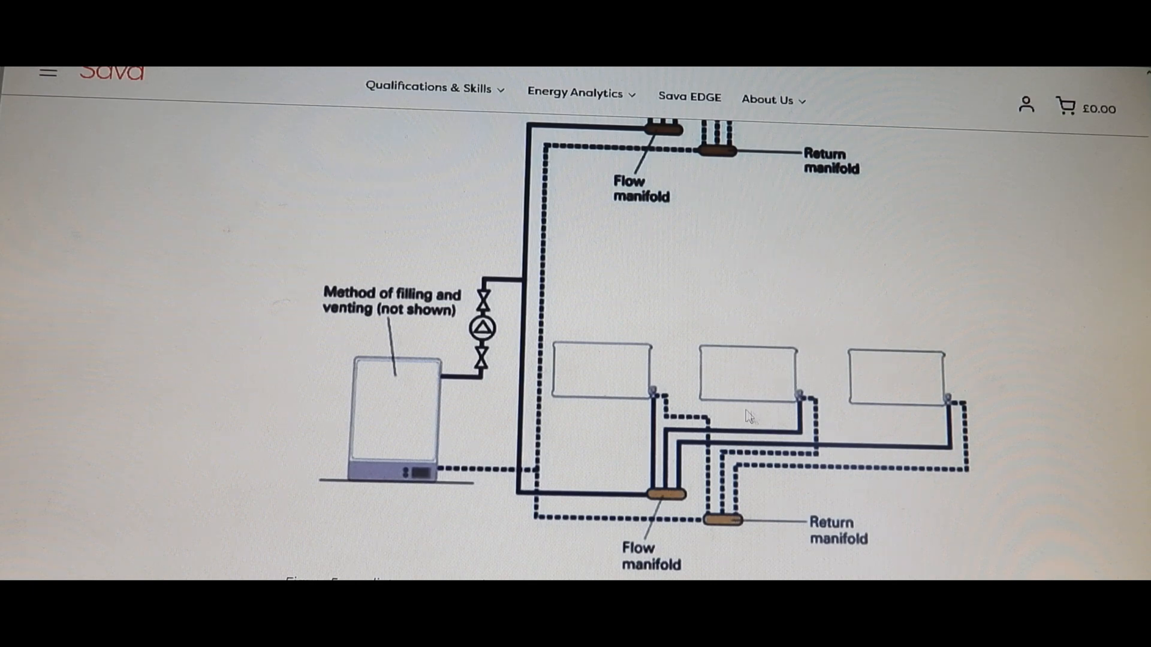
mouse_move(747, 419)
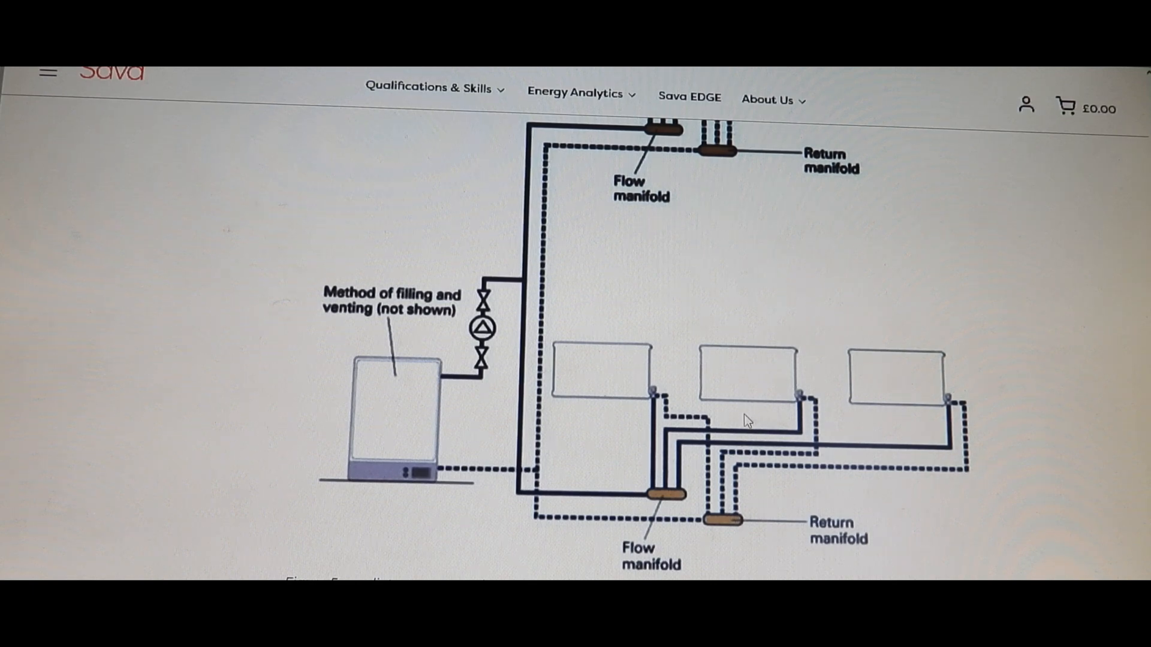
mouse_move(982, 283)
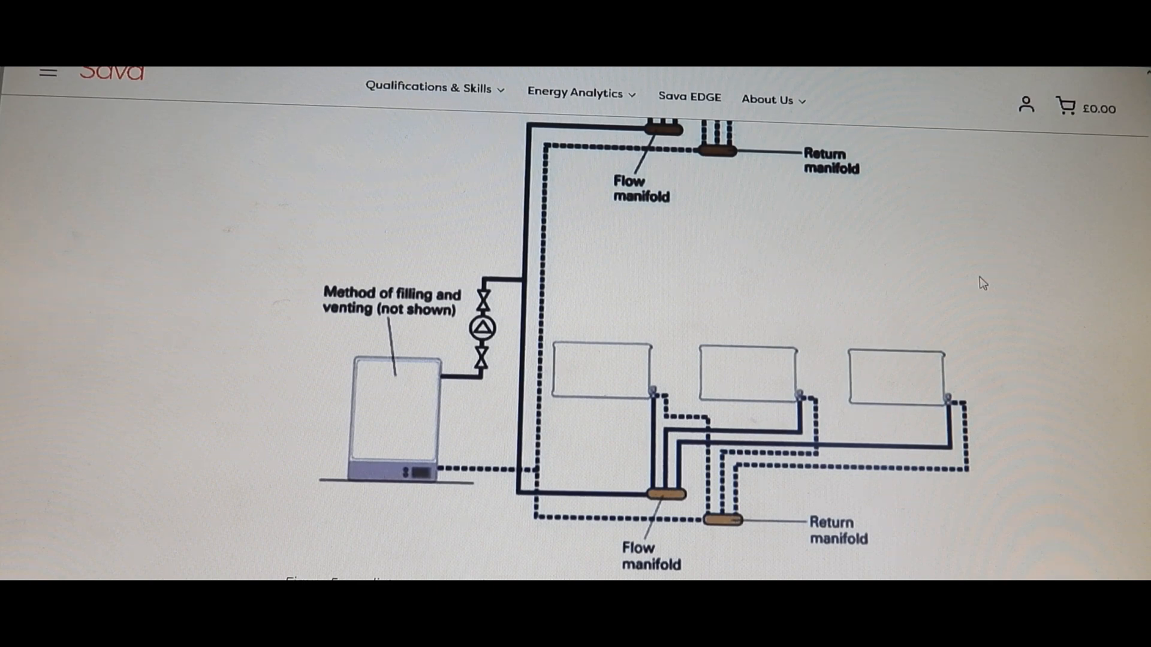
mouse_move(767, 308)
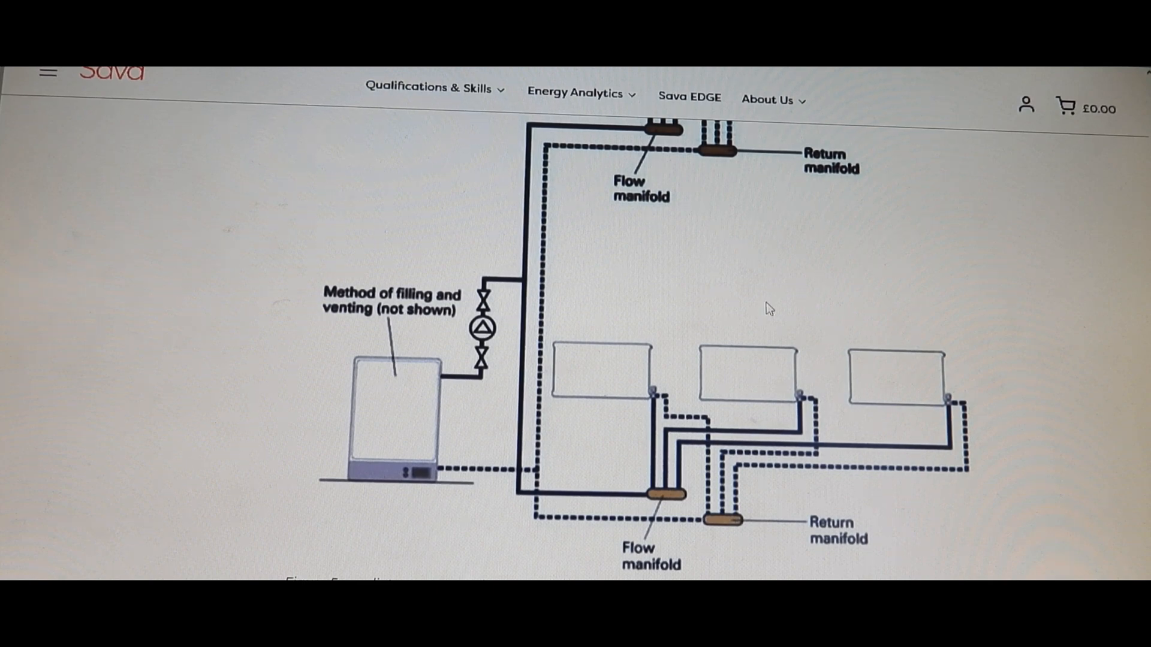
mouse_move(782, 300)
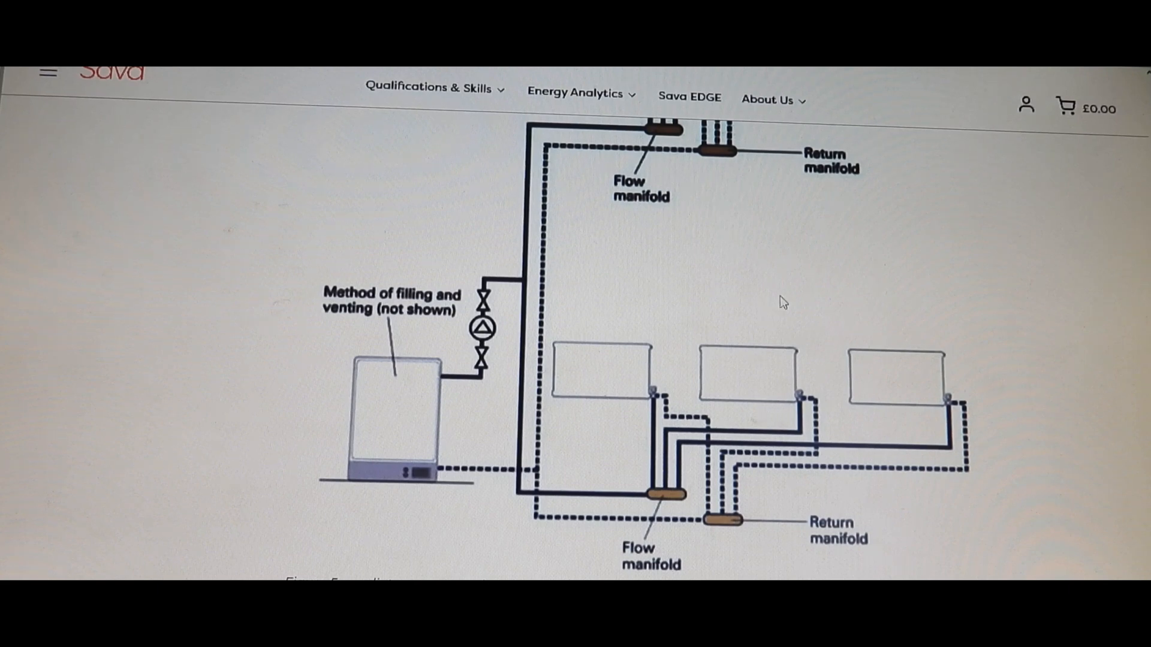
mouse_move(881, 245)
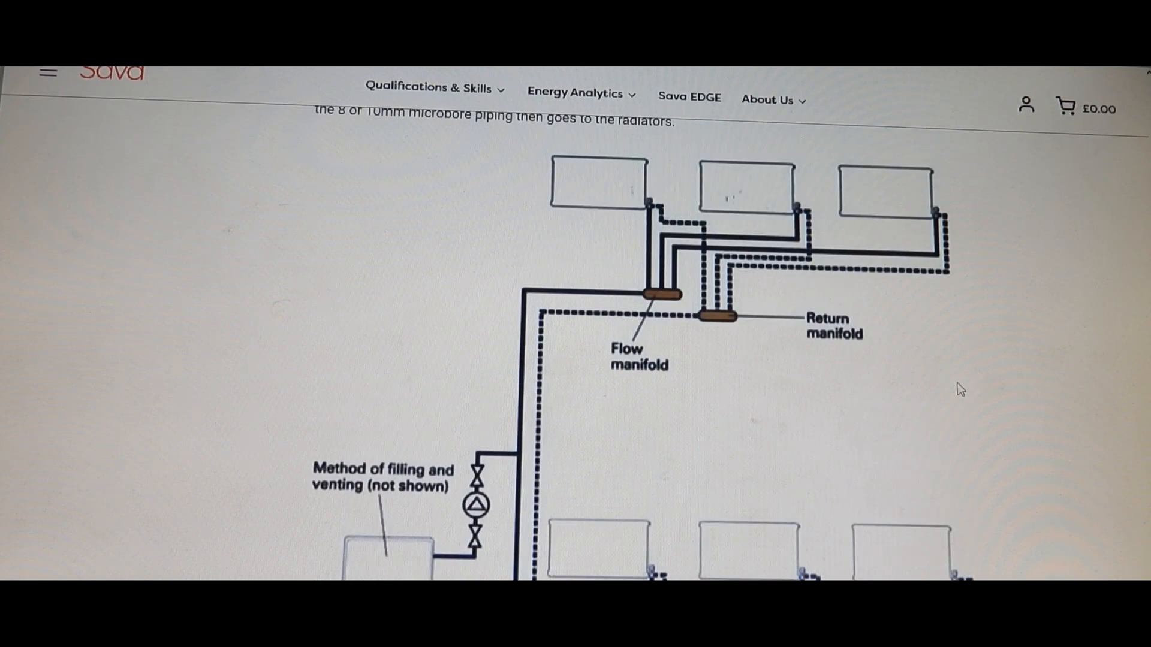
scroll("down", 3)
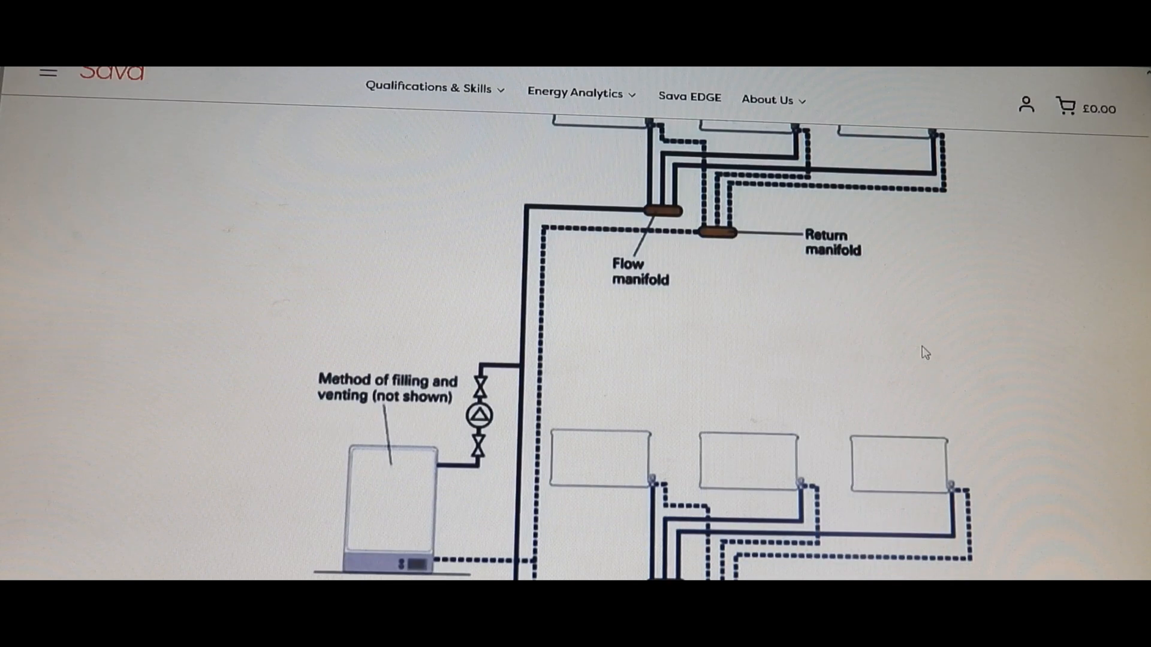
mouse_move(685, 414)
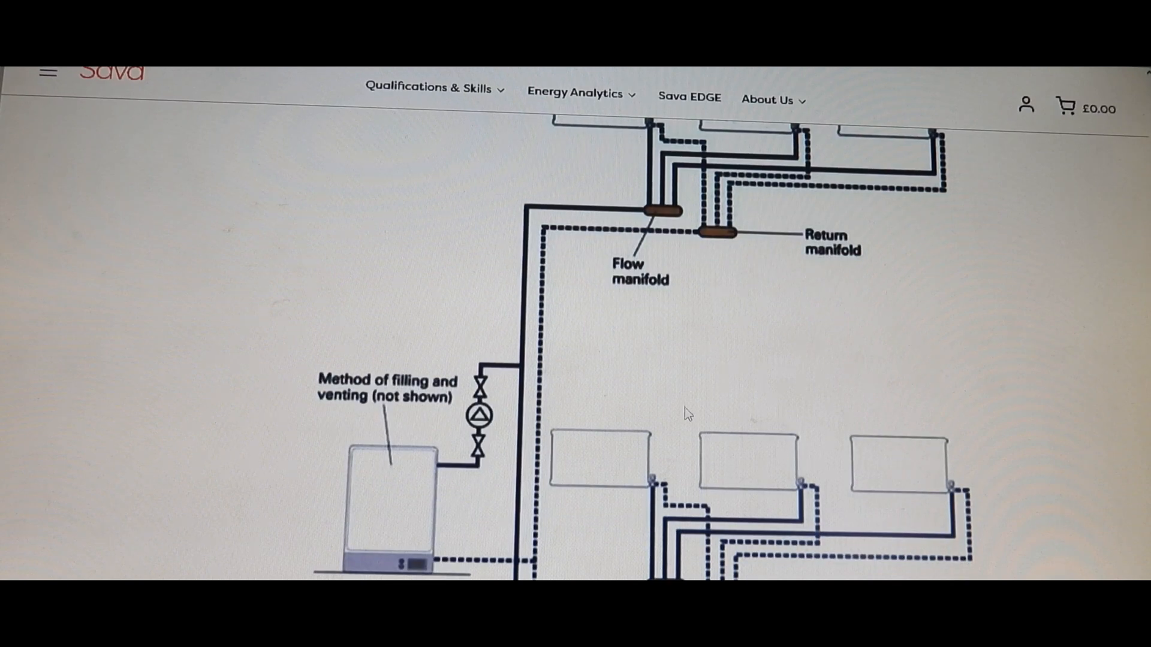
mouse_move(733, 336)
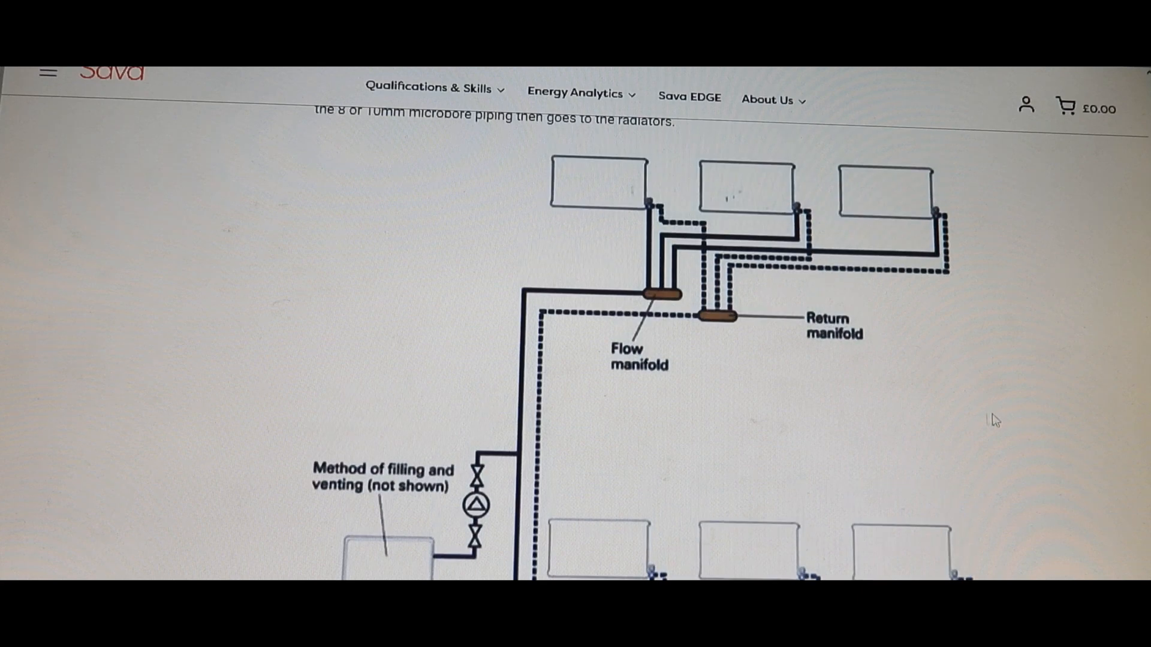
mouse_move(891, 454)
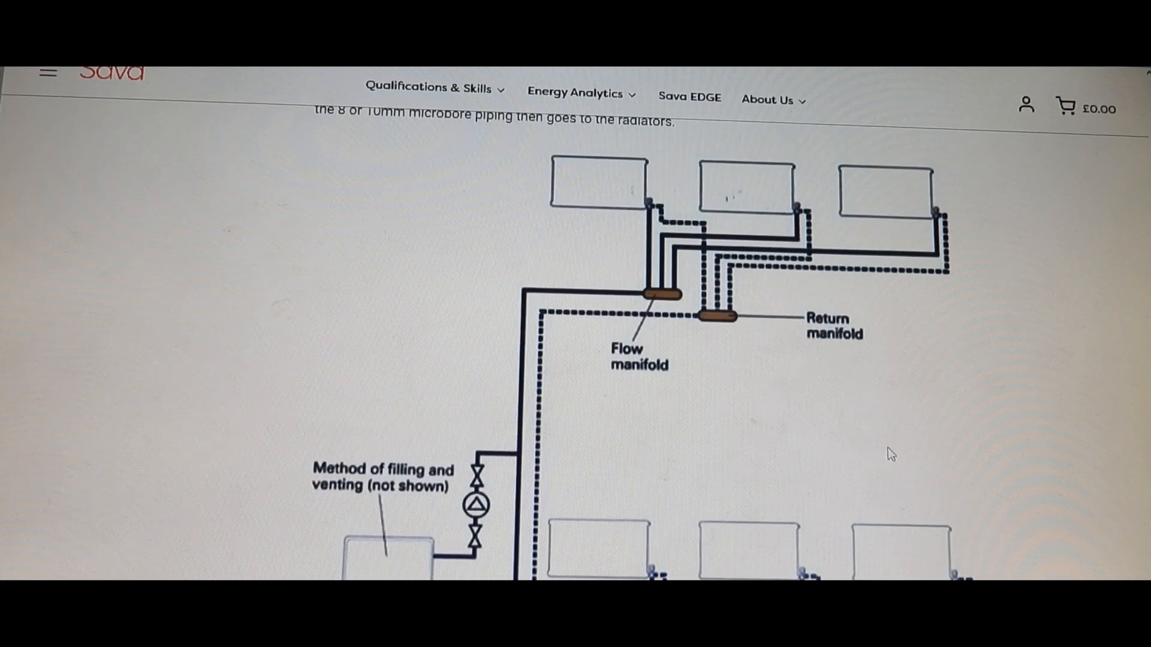
scroll("down", 3)
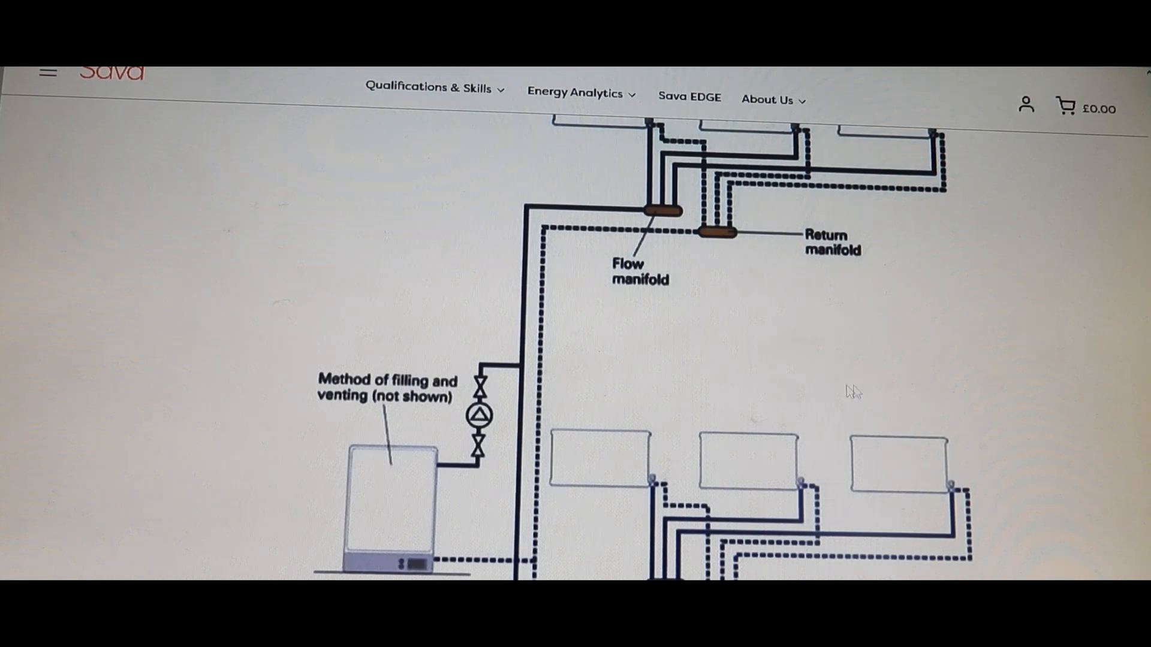
scroll("up", 3)
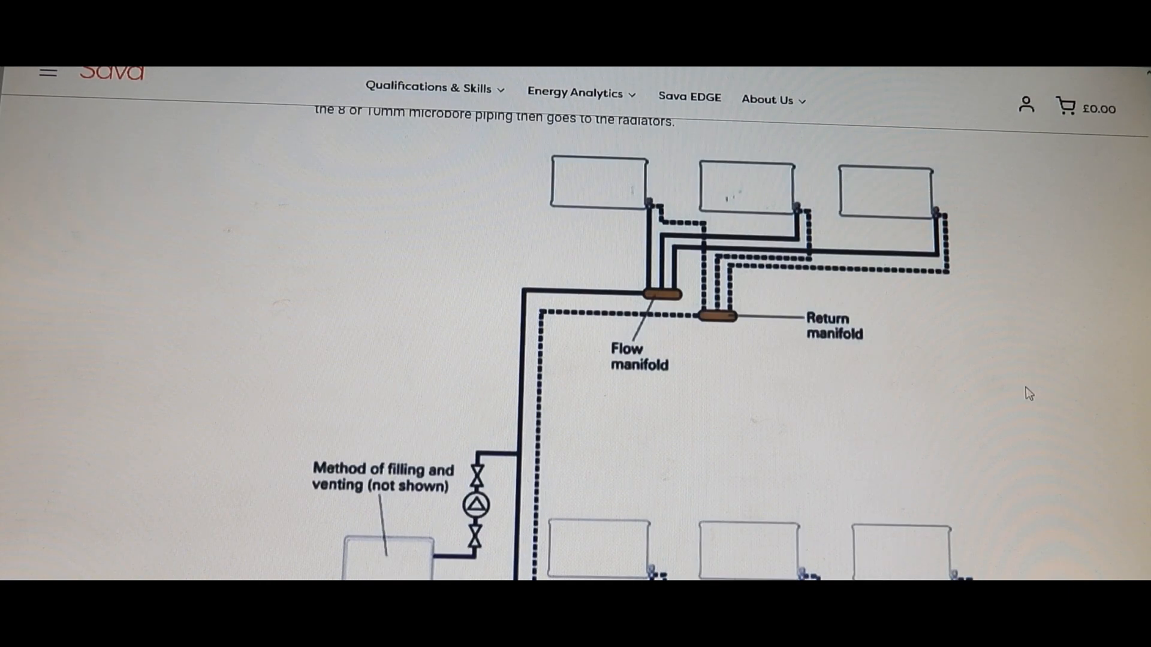
scroll("up", 3)
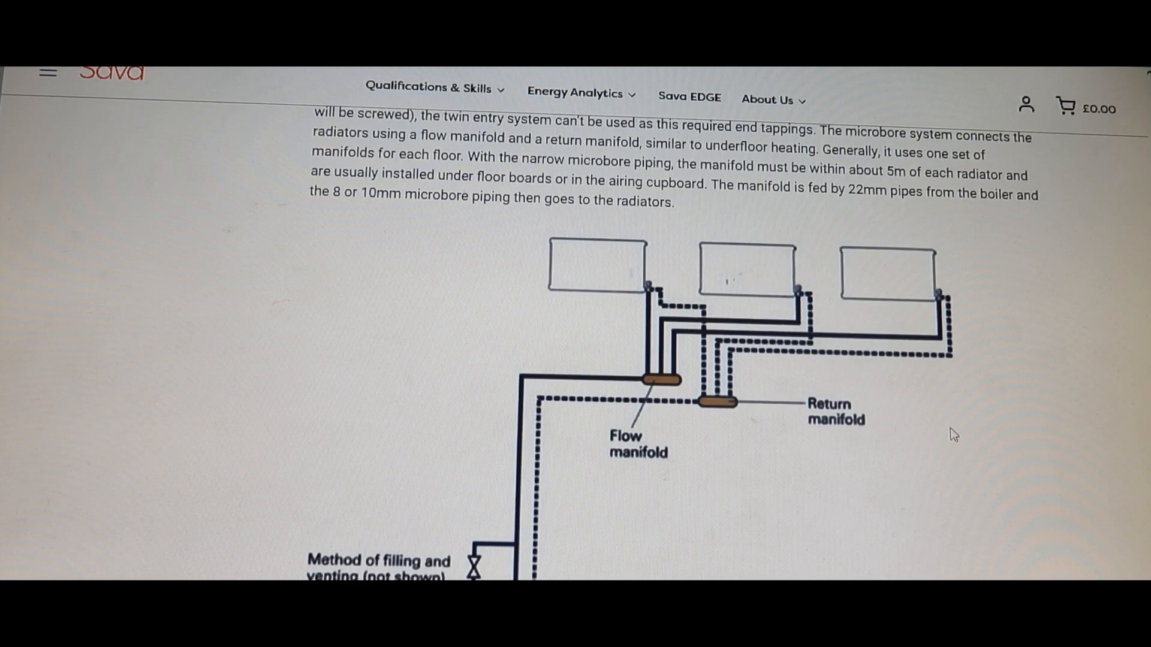
scroll("down", 3)
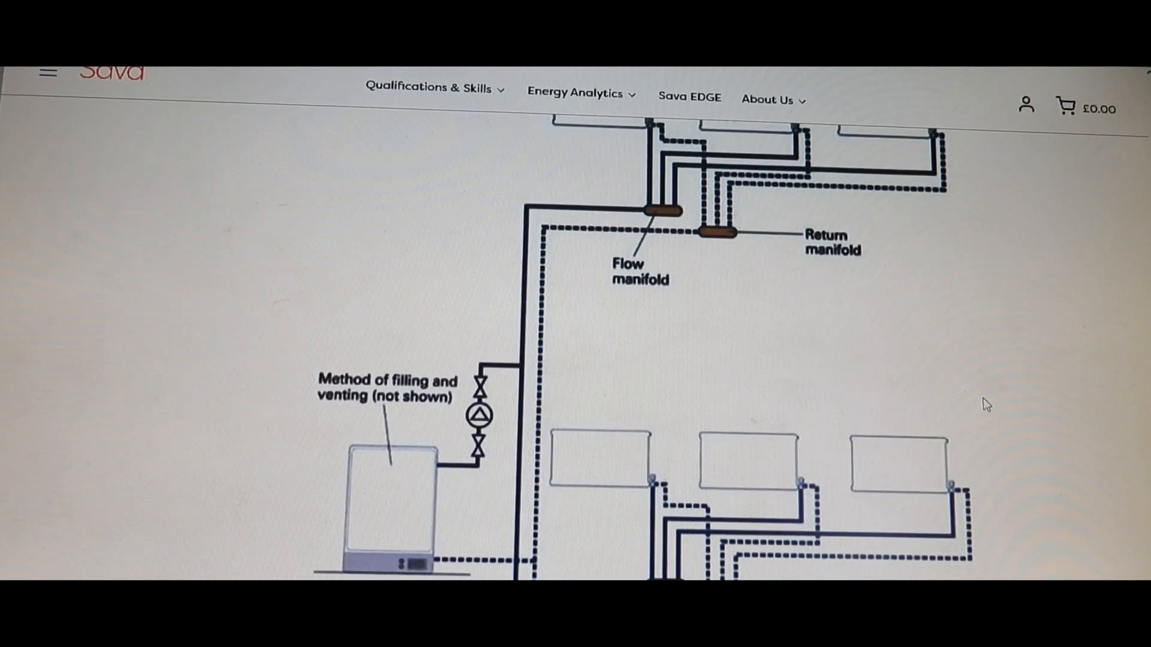
scroll("up", 3)
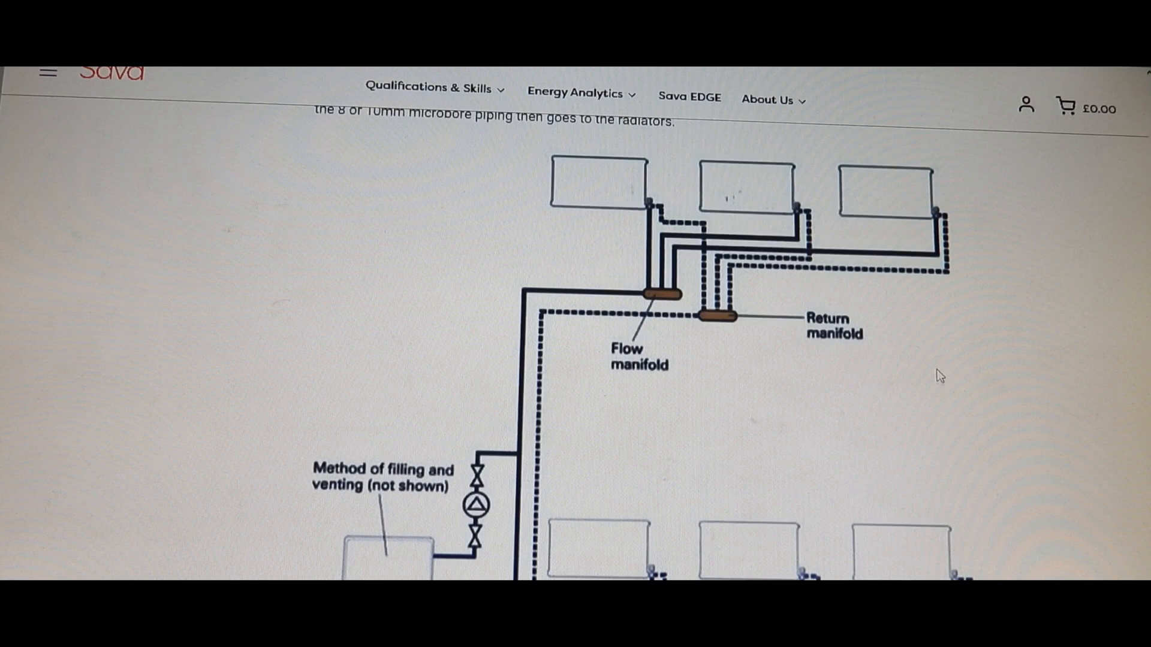
mouse_move(968, 414)
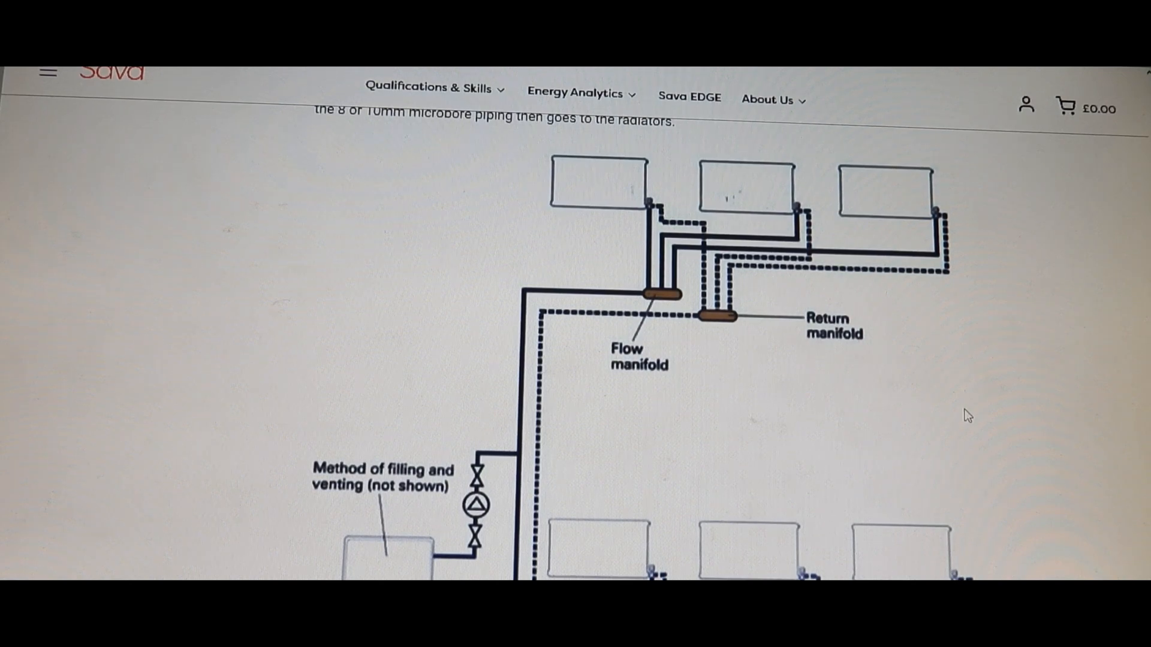
mouse_move(724, 467)
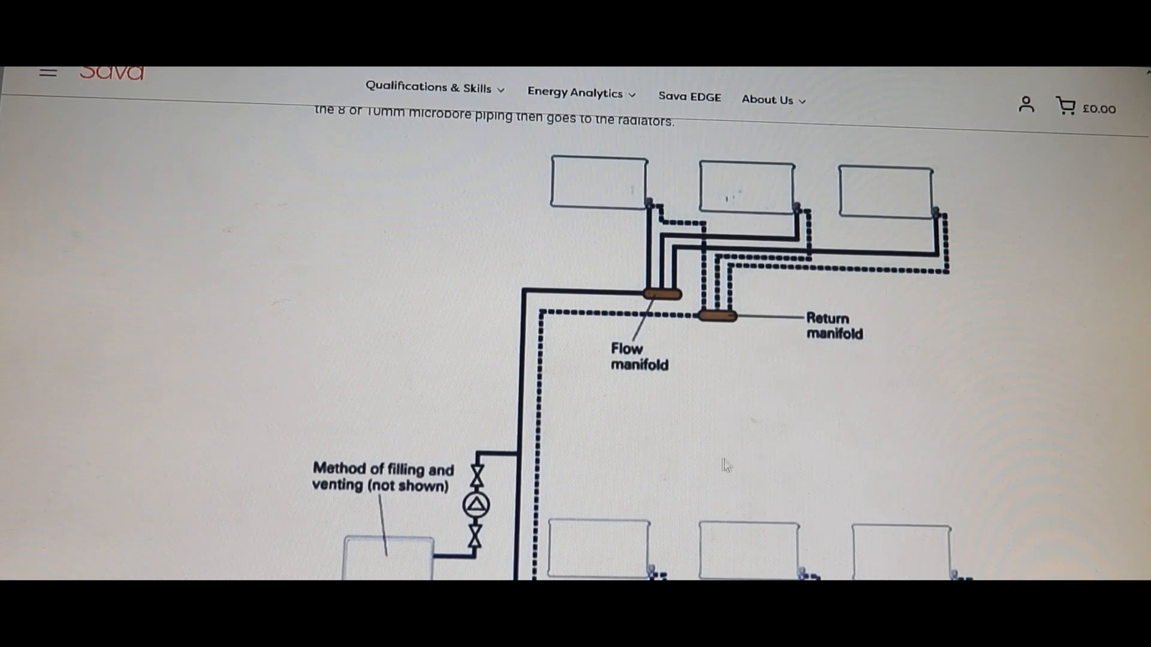
mouse_move(968, 438)
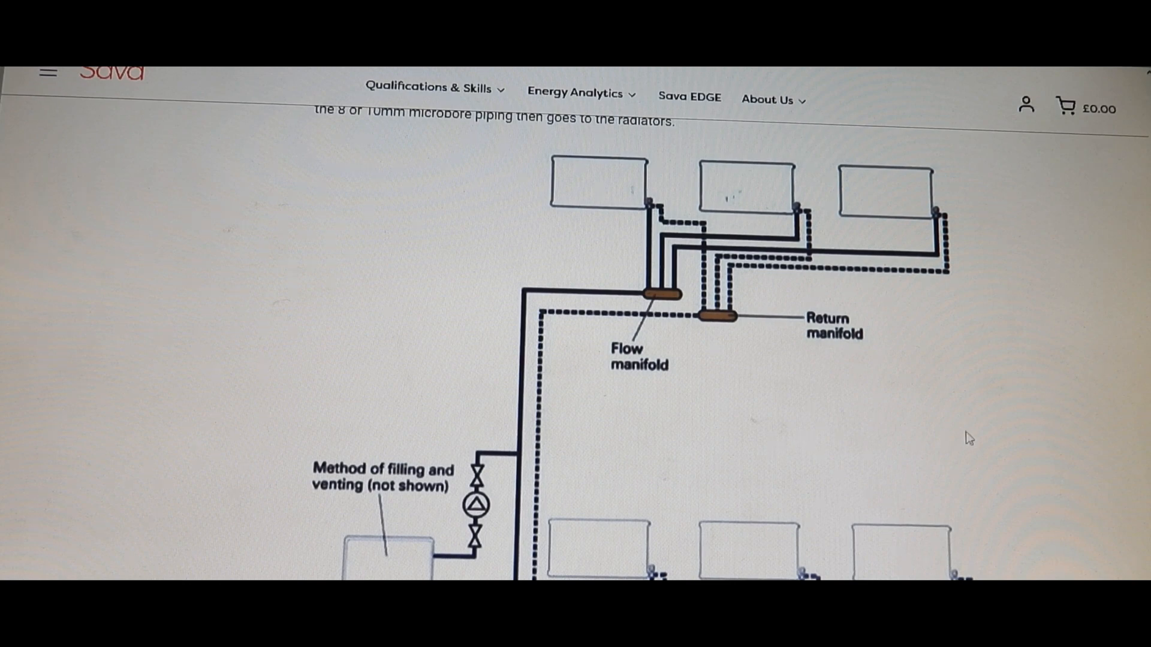
scroll("down", 3)
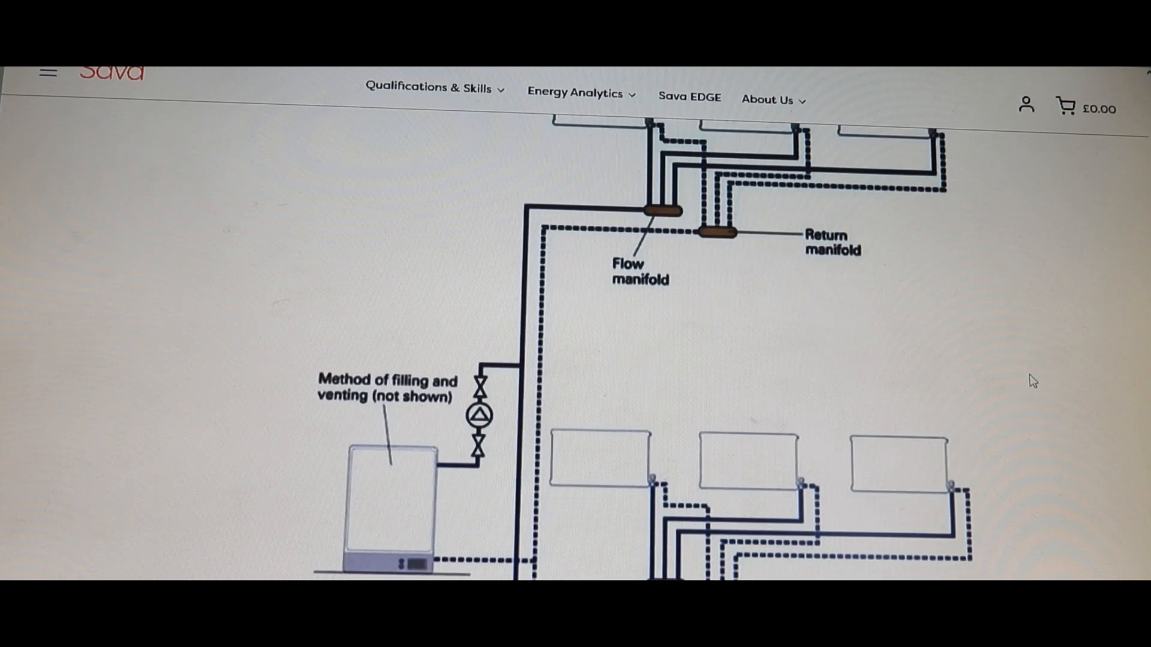
scroll("down", 3)
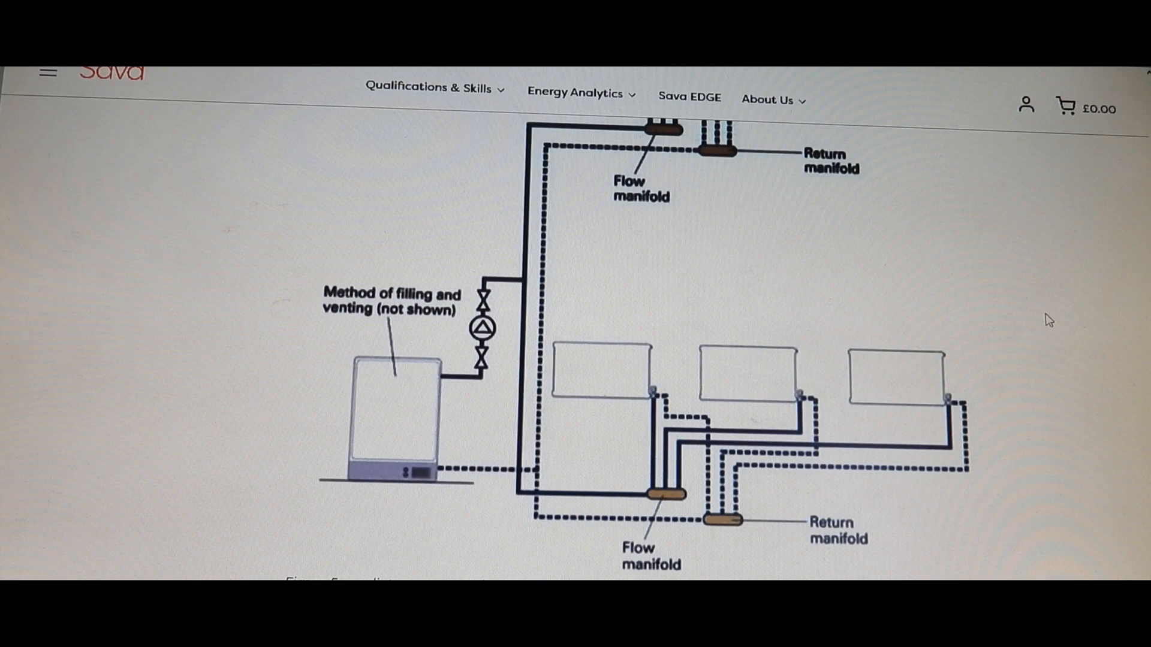
scroll("down", 3)
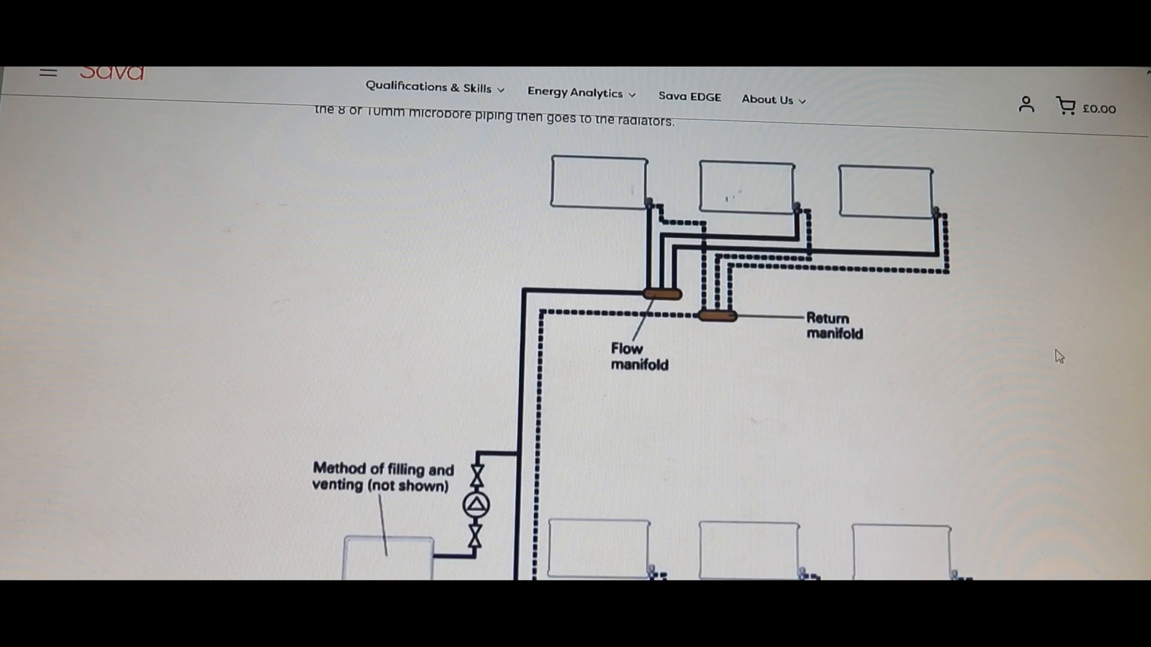
mouse_move(1059, 254)
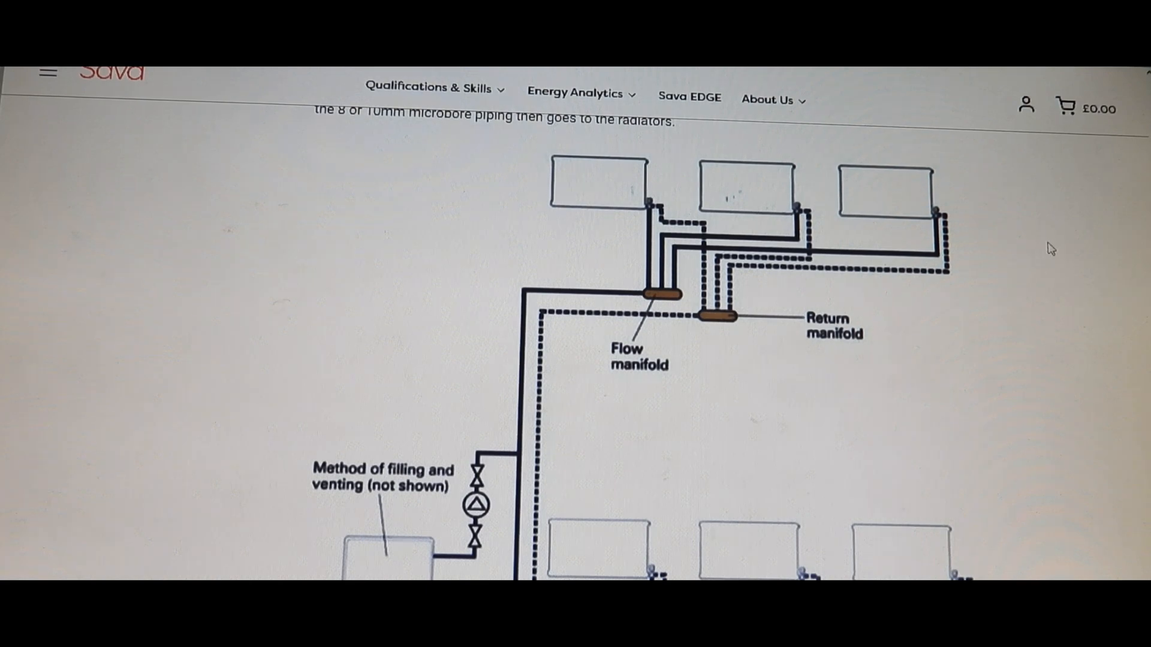
mouse_move(1048, 215)
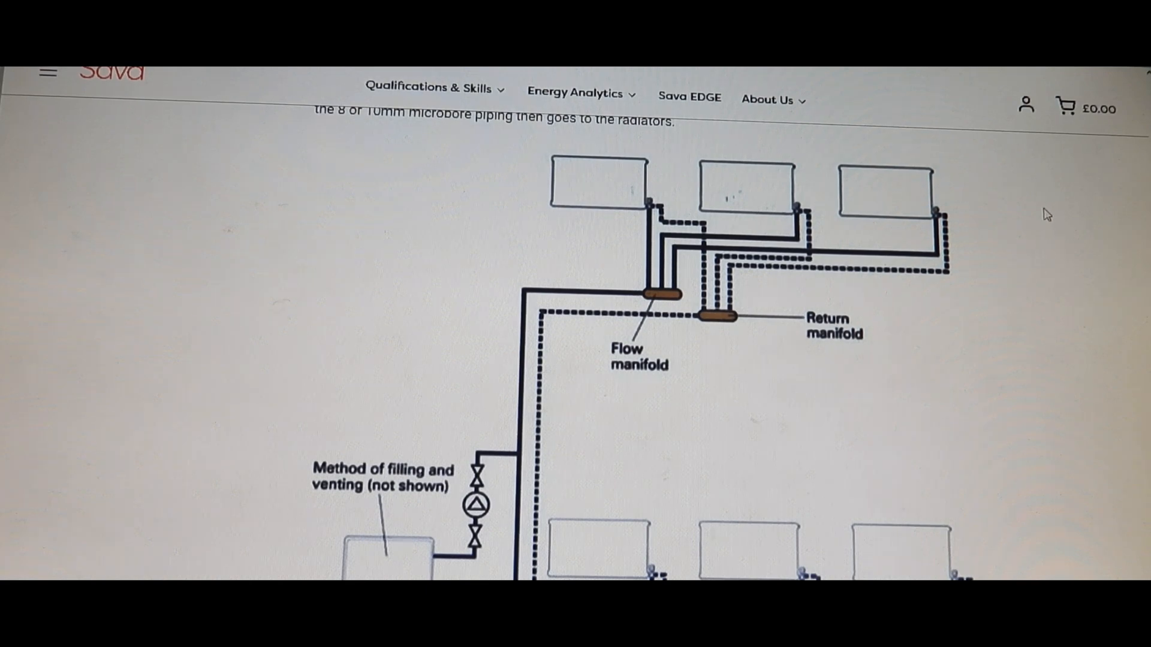
mouse_move(730, 335)
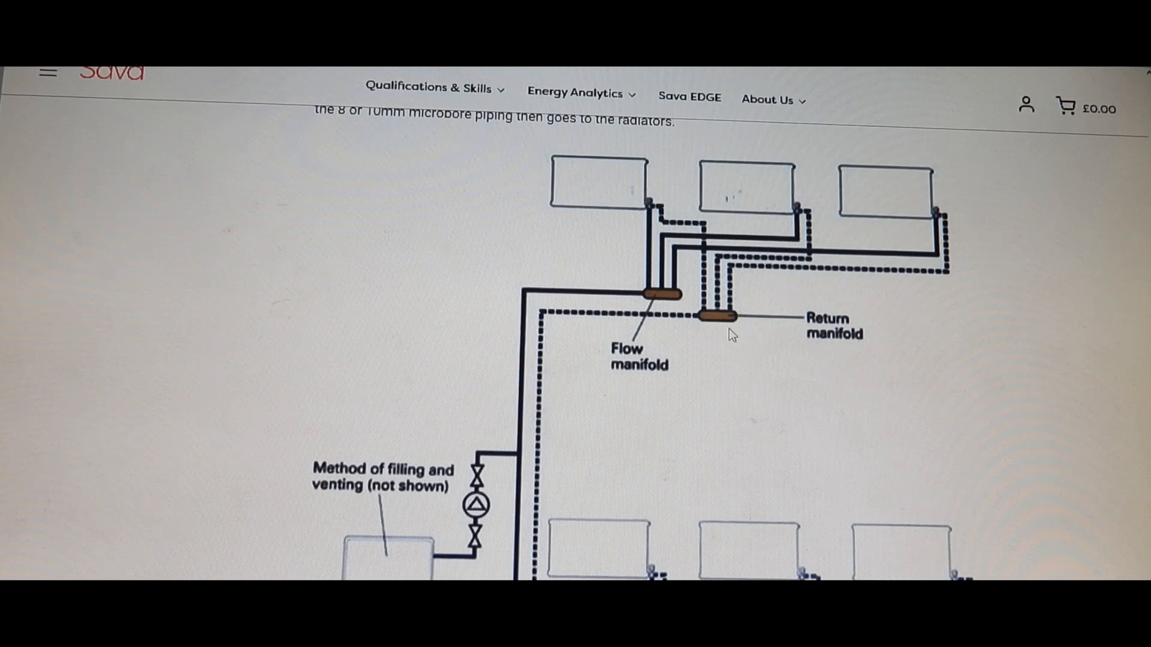
mouse_move(1011, 360)
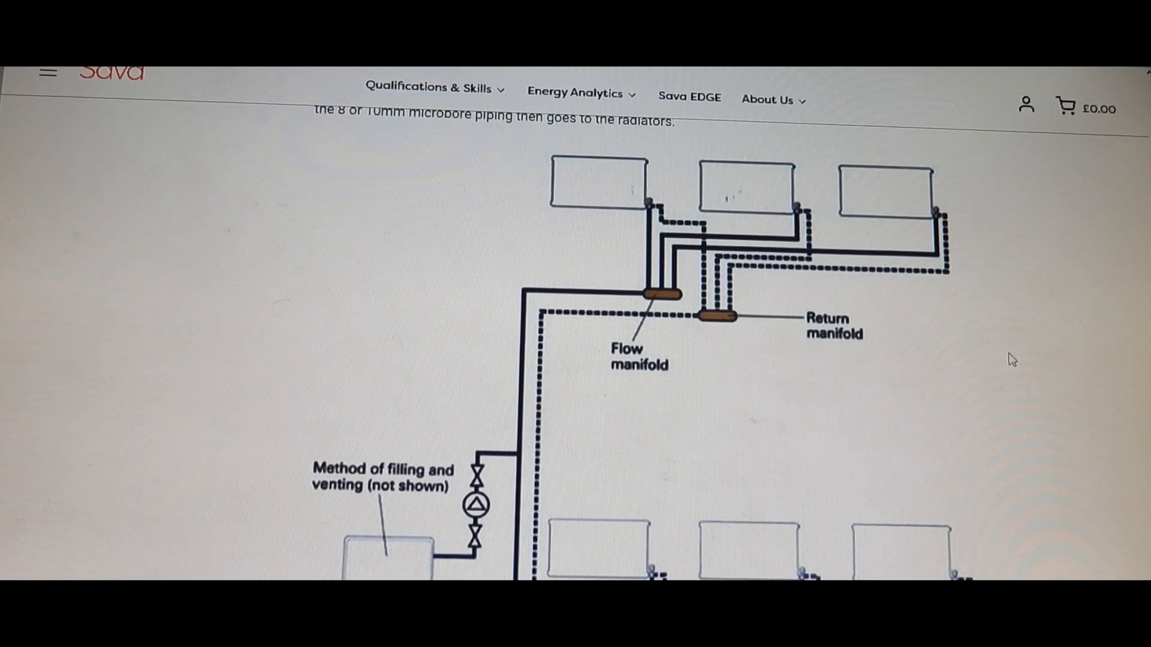
scroll("down", 3)
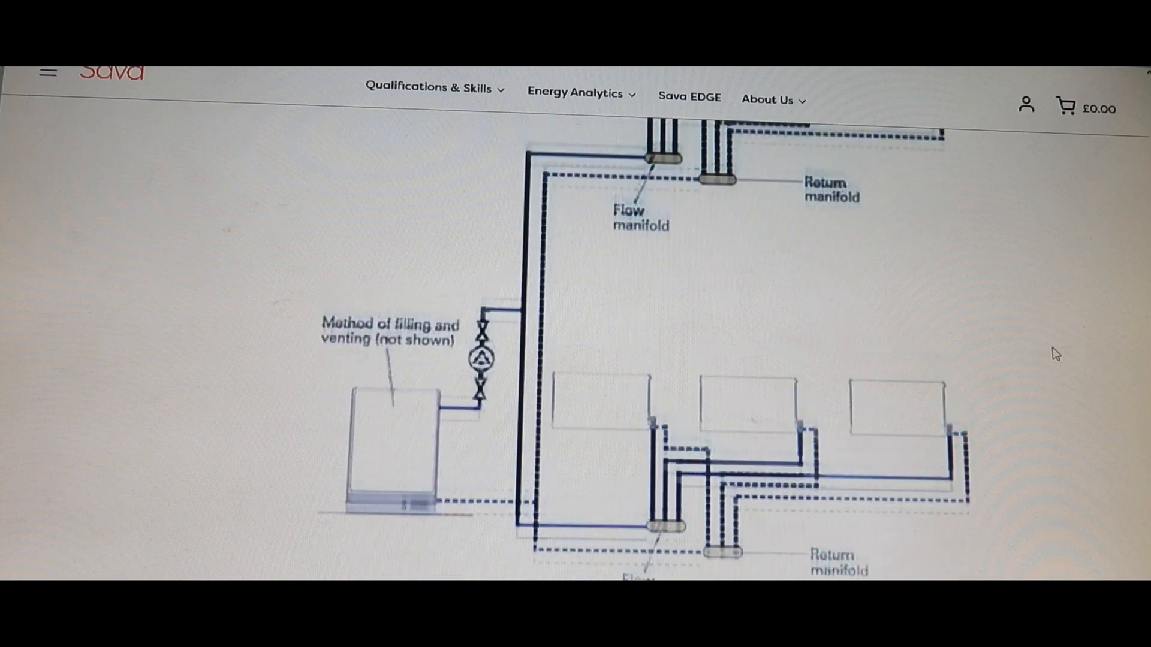
scroll("up", 3)
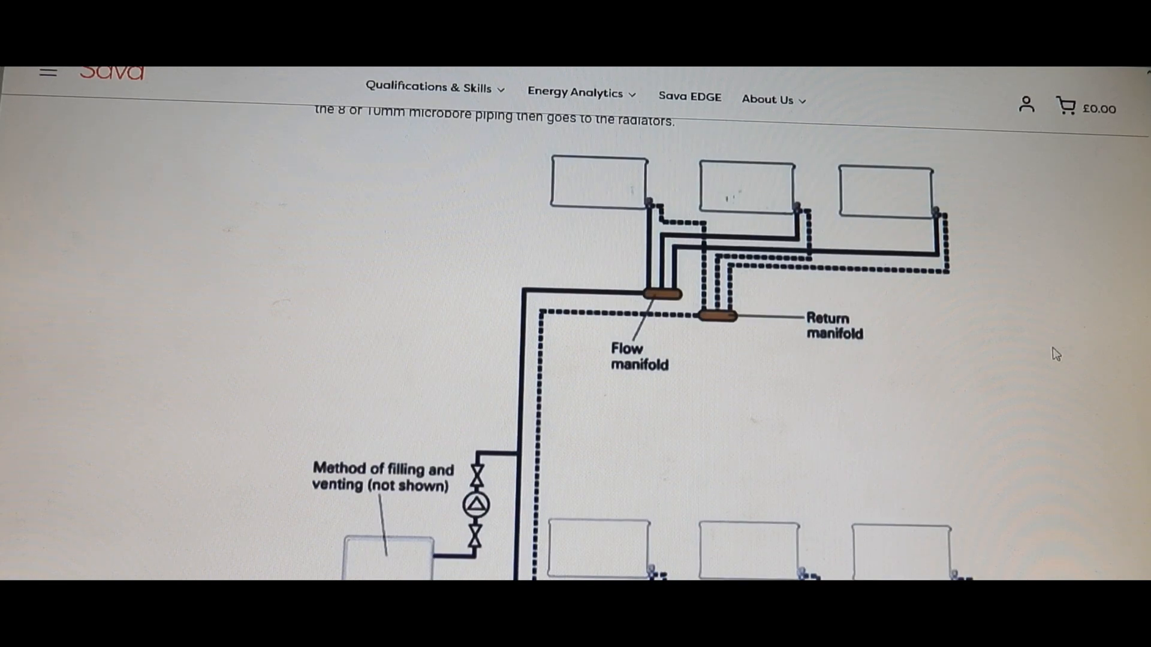